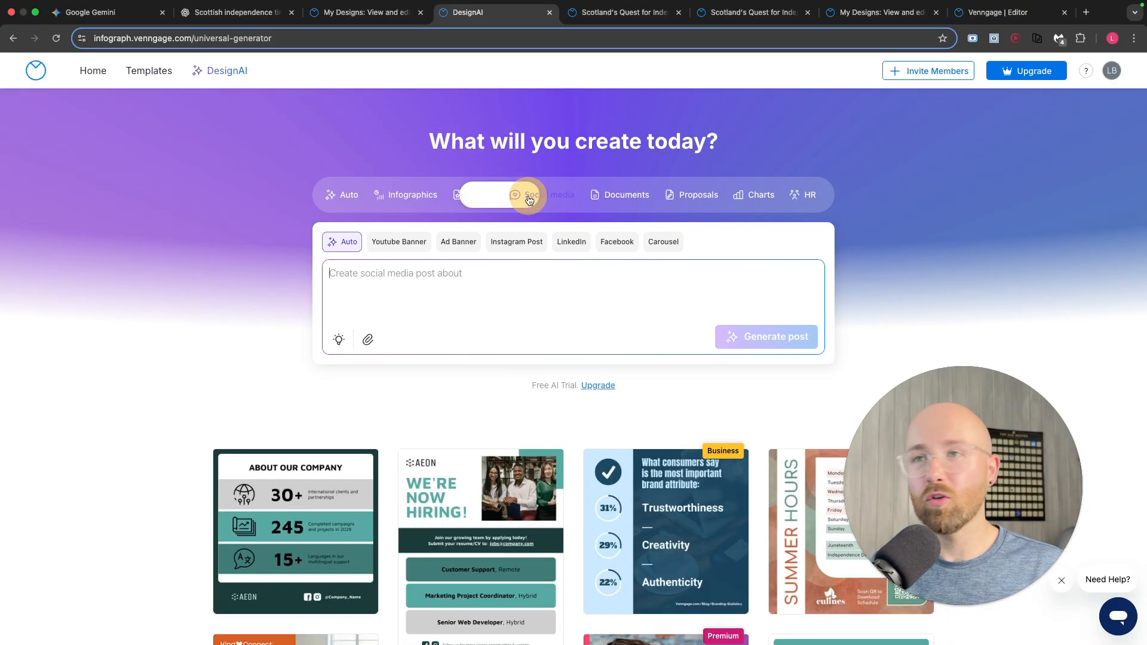
Browse the AI generator's Charts and Infographics categories and the full infographic templates gallery
click(762, 195)
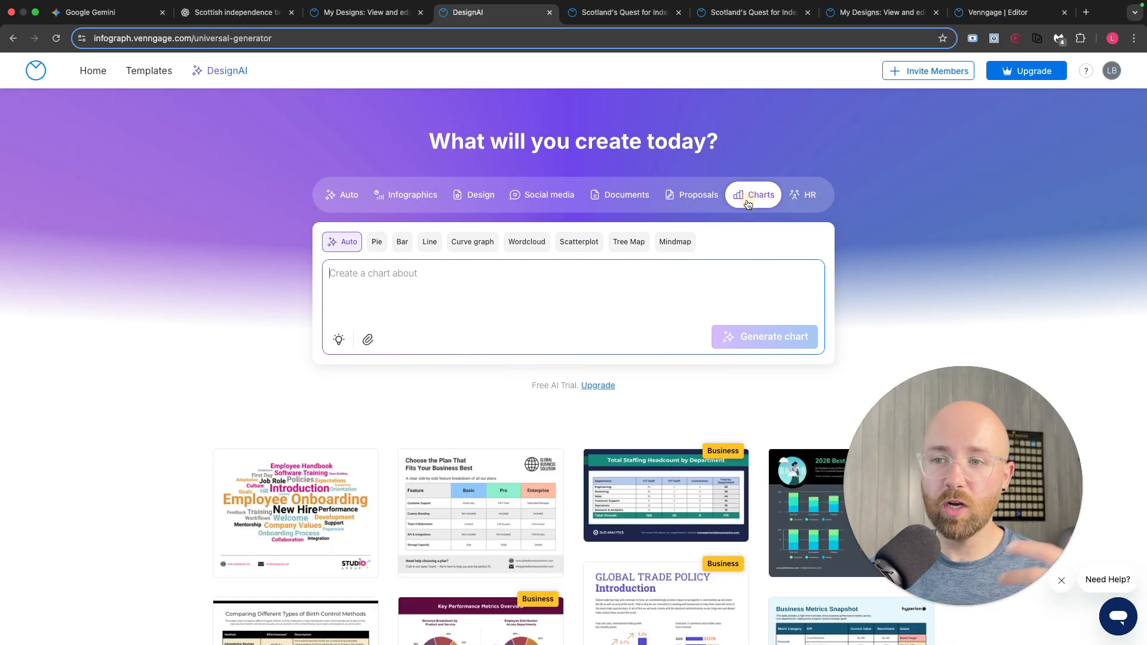
click(411, 195)
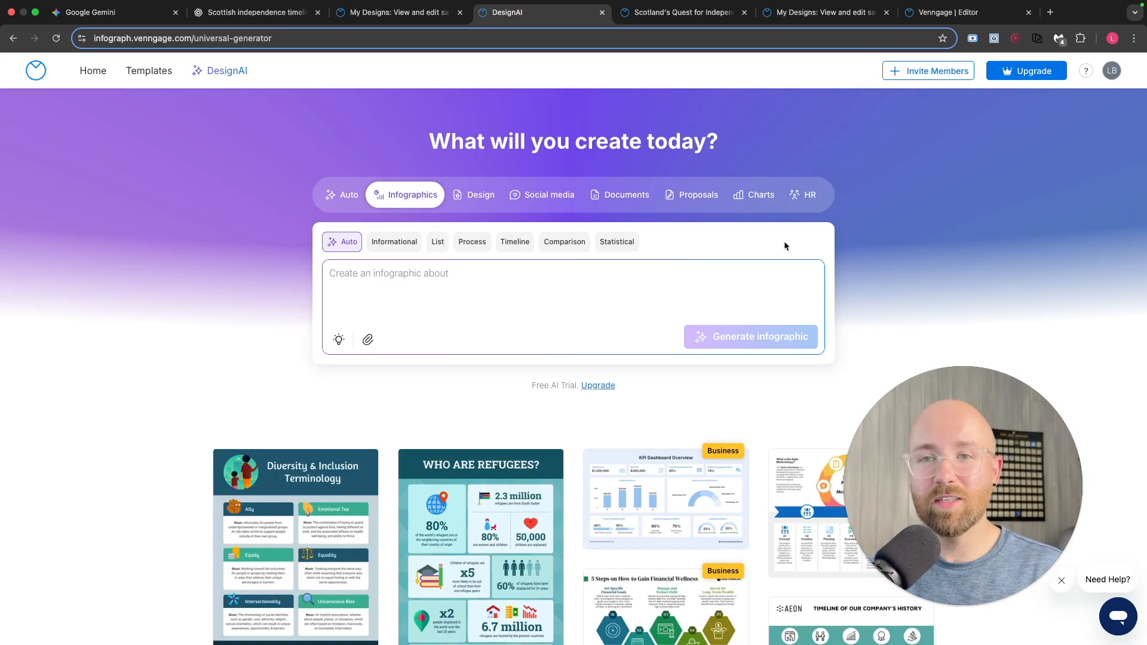
scroll(down, 3)
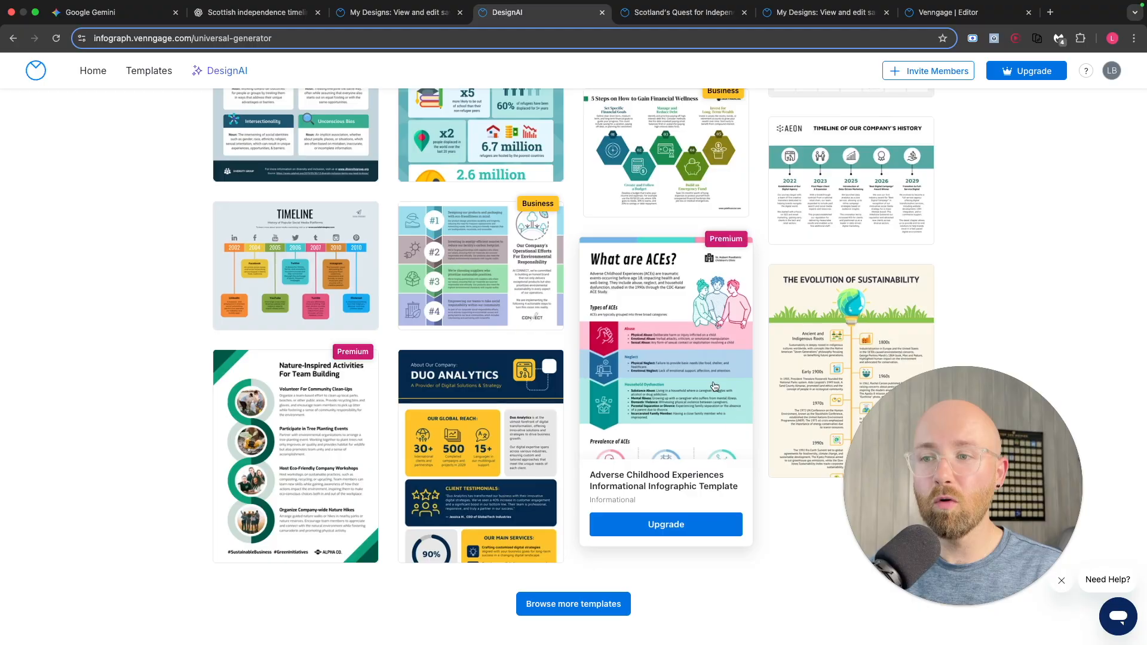
click(573, 604)
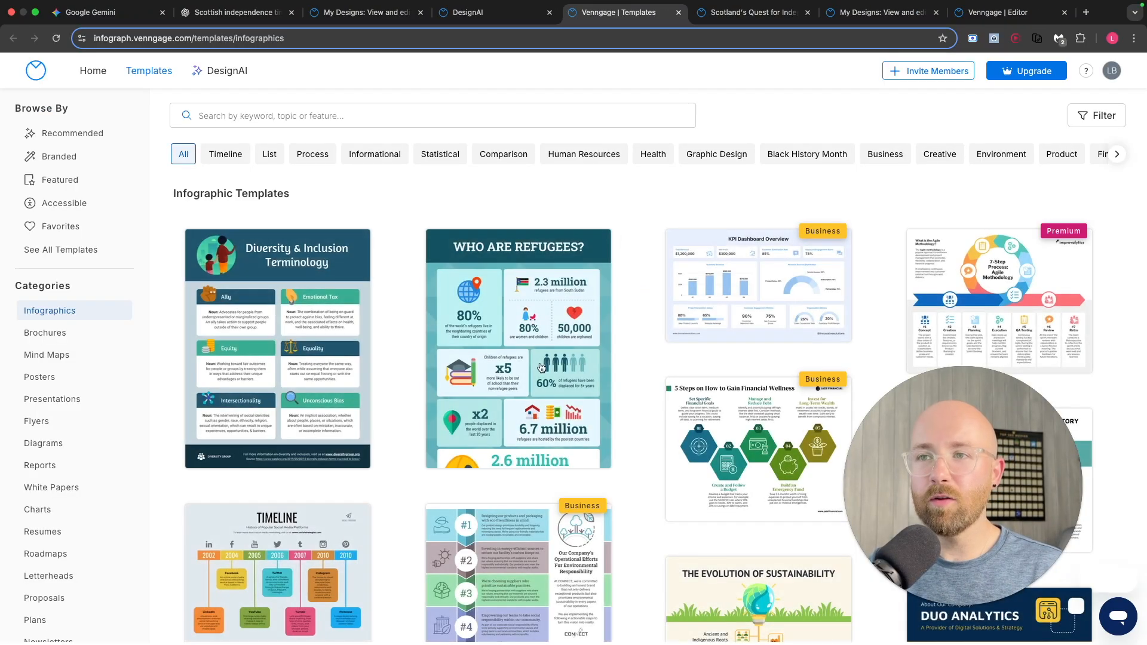
mouse_move(518, 348)
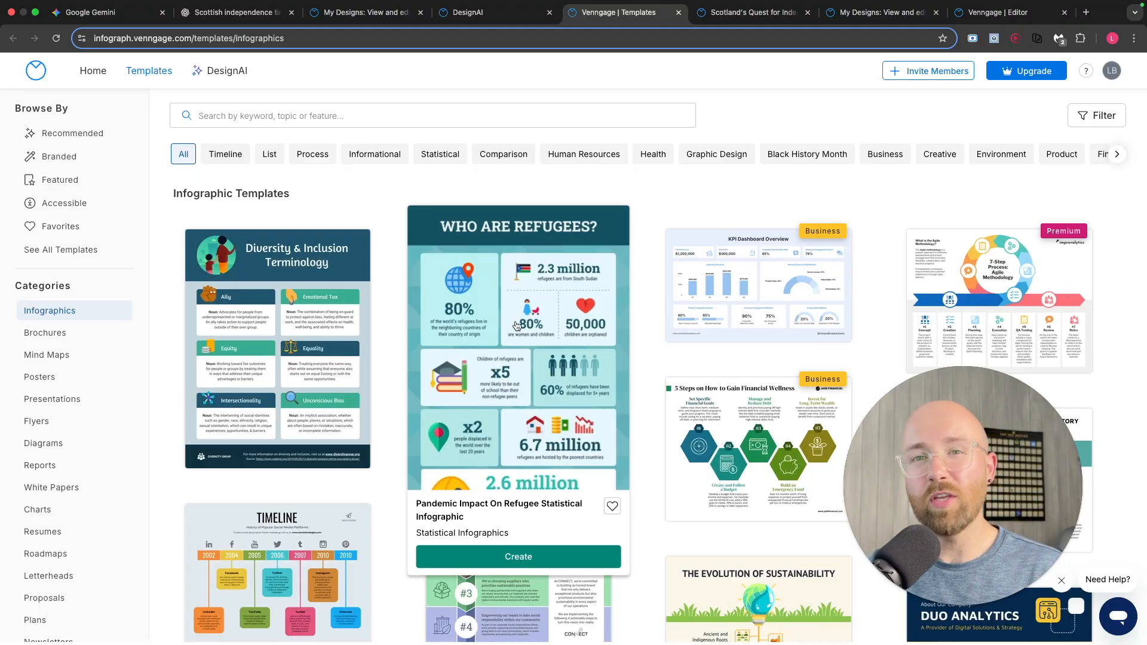
mouse_move(532, 366)
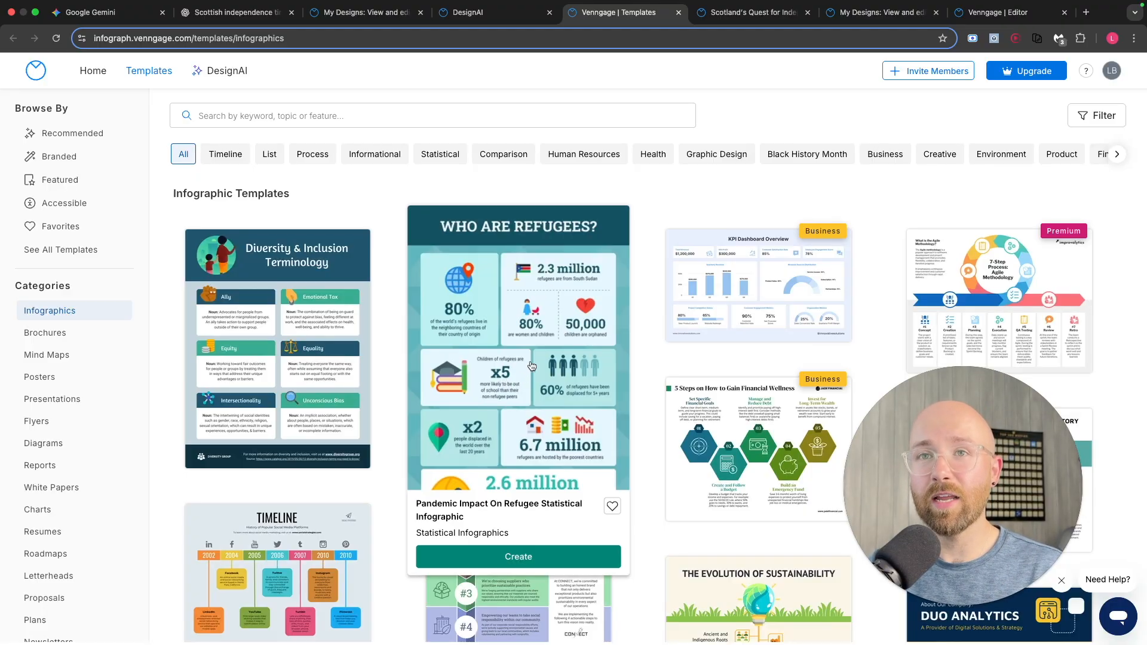
Switch to the Scotland's Quest for Independence design in the editor
scroll(down, 3)
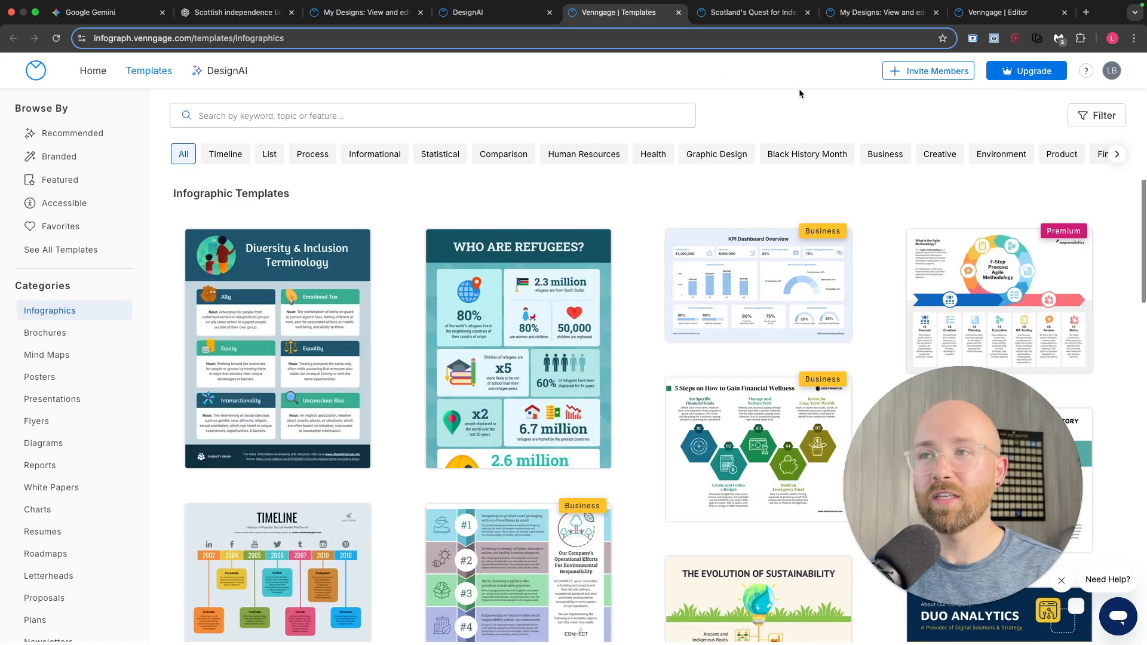
click(752, 12)
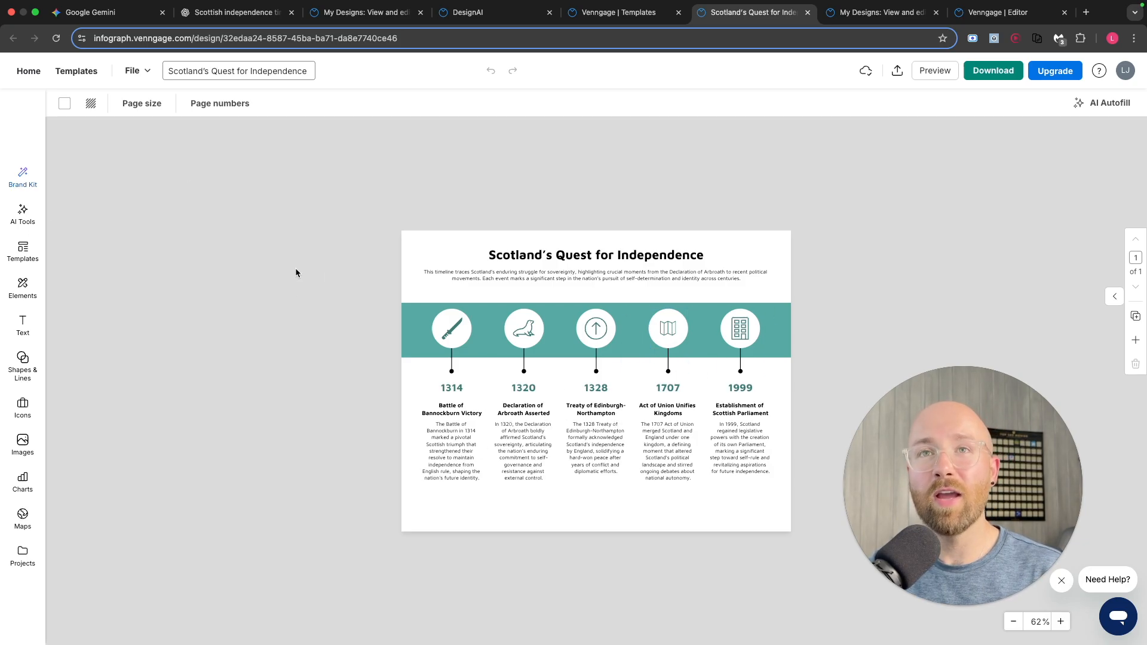
click(523, 327)
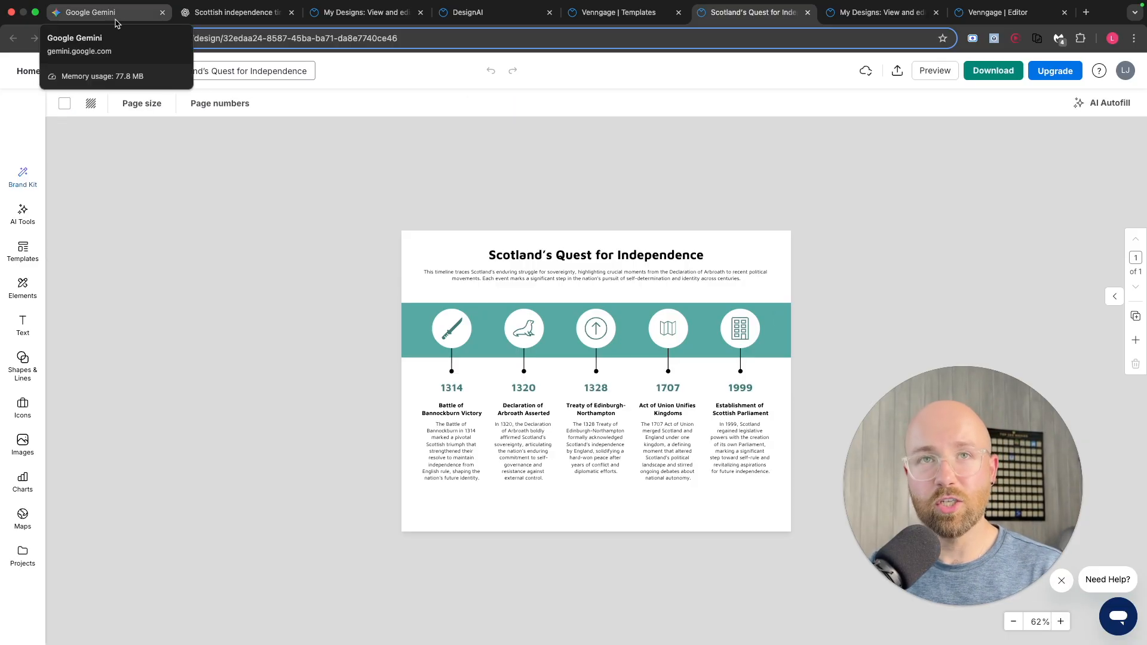
View Gemini's generated Timeline of Scottish Independence image enlarged
click(102, 11)
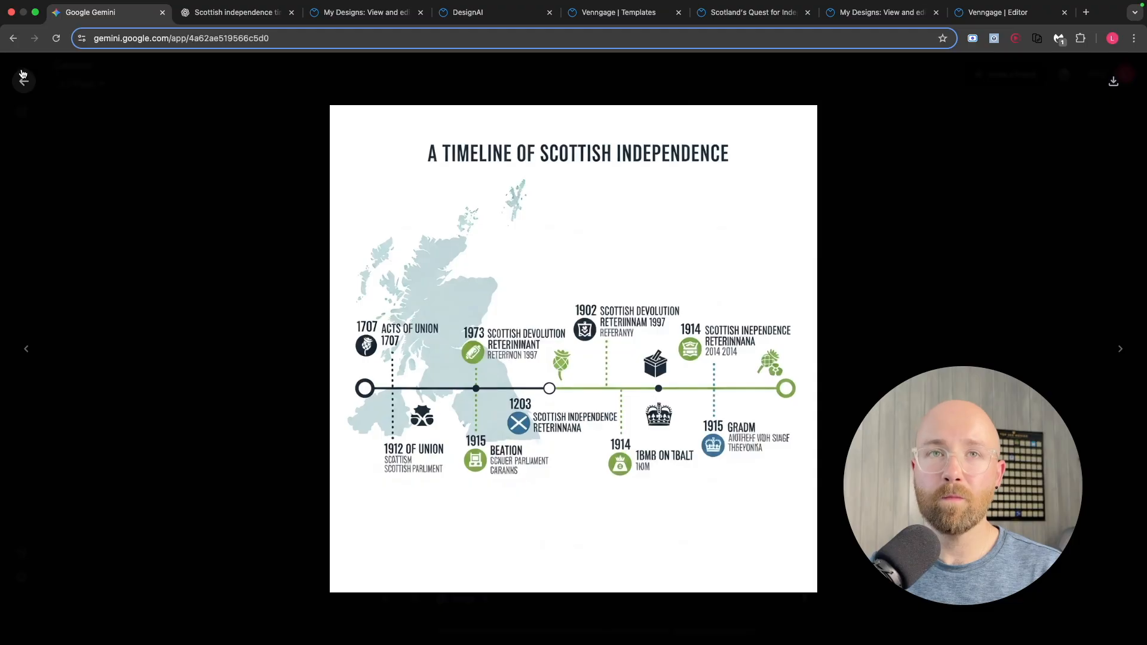
click(22, 80)
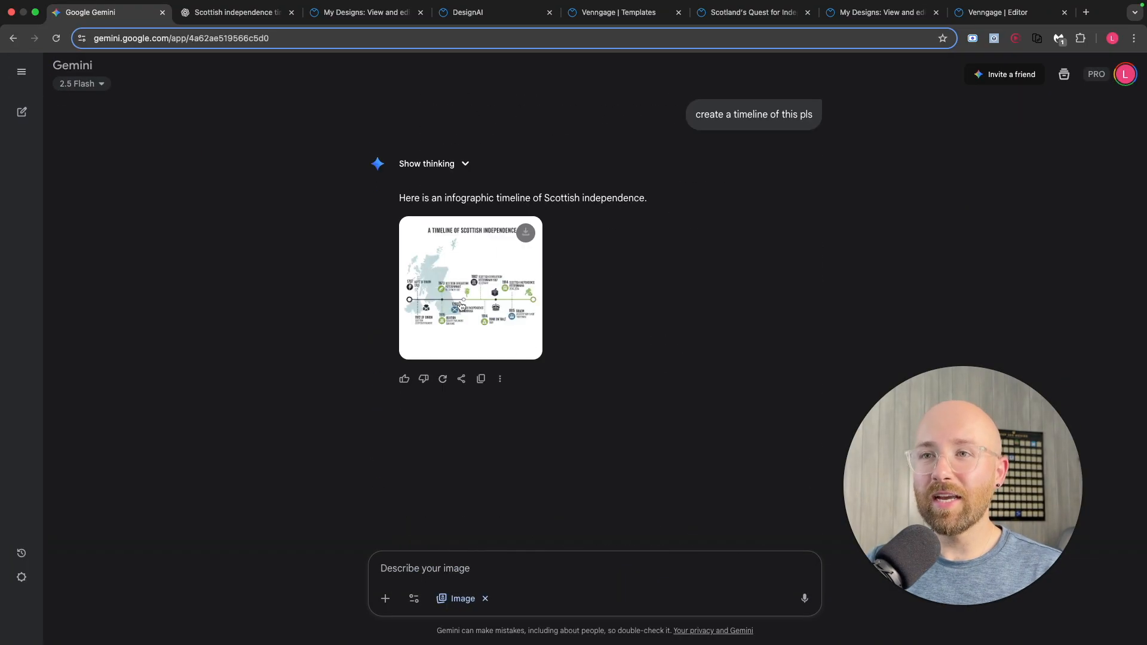
click(471, 288)
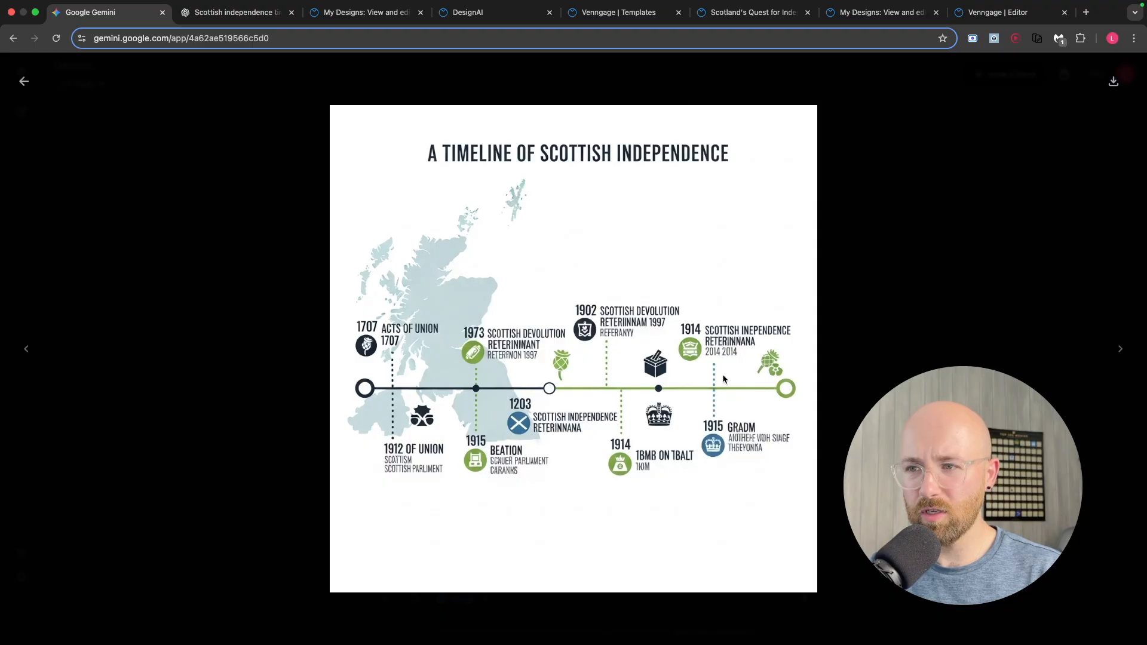
mouse_move(495, 444)
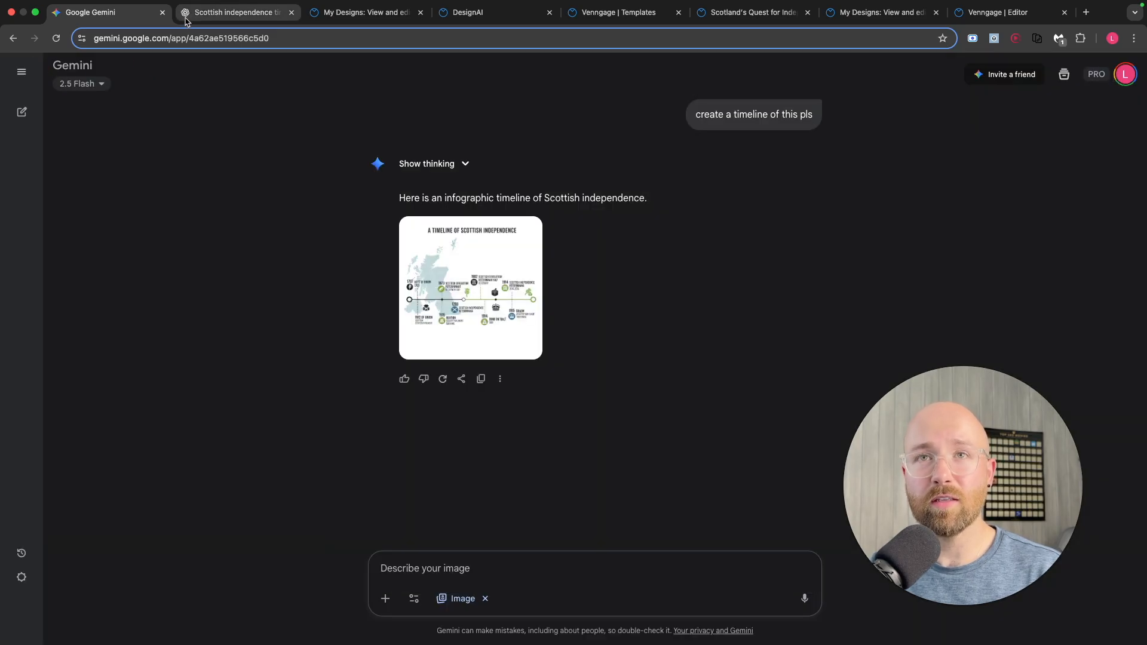
Review ChatGPT's Timeline of Scottish Independence image, then return to the Venngage My Designs page
click(236, 12)
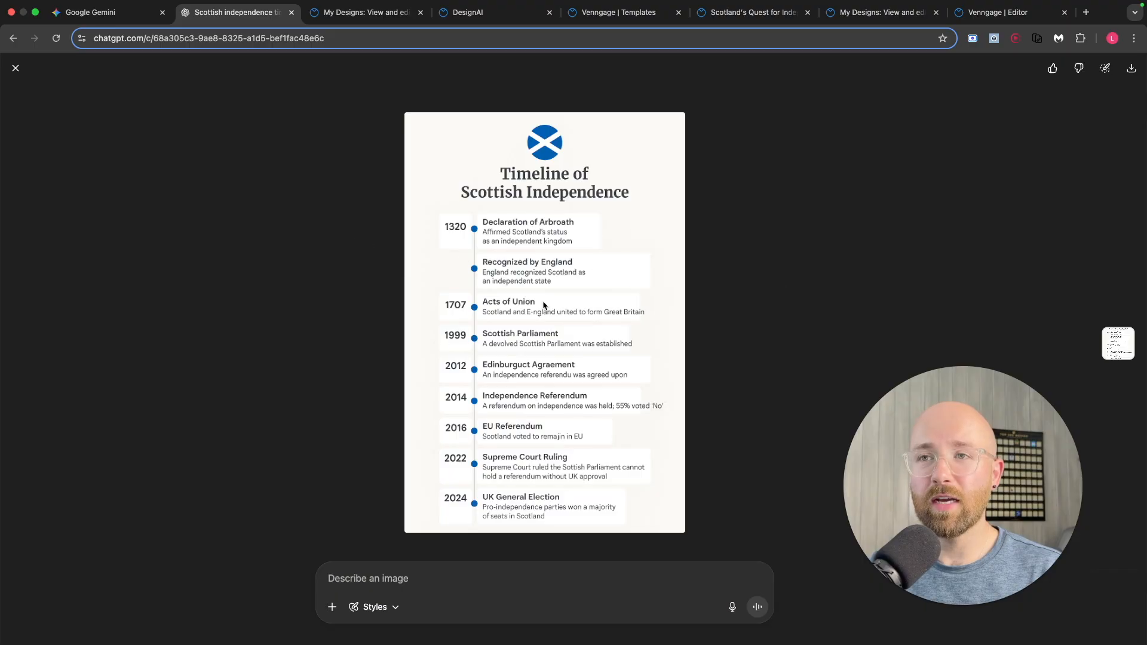
mouse_move(561, 335)
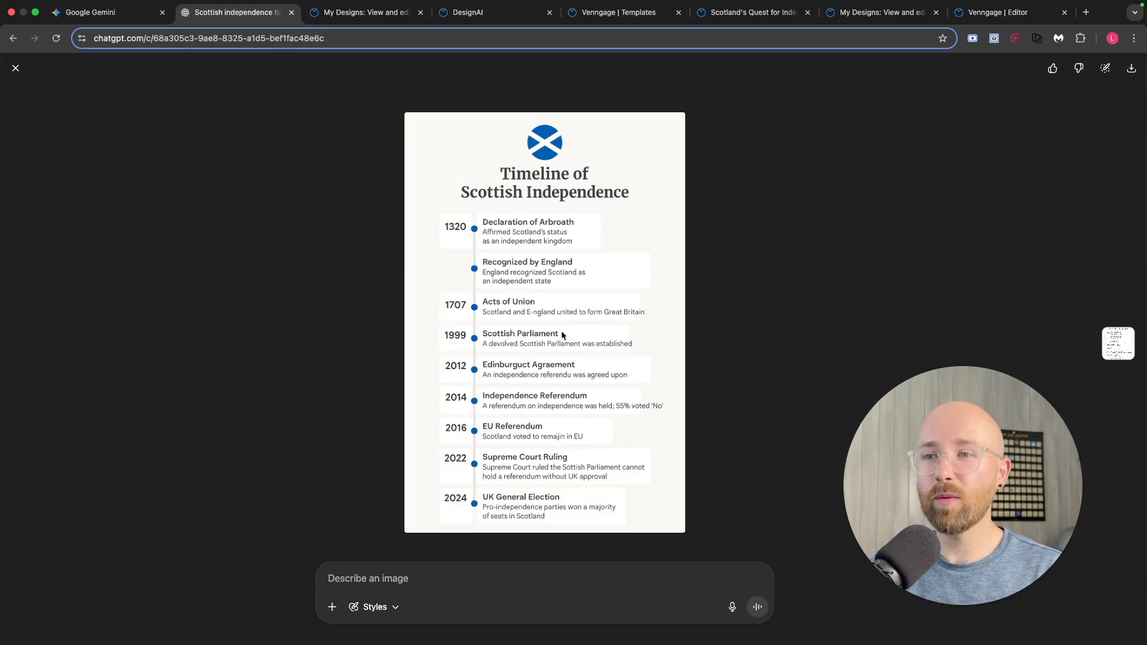
mouse_move(617, 316)
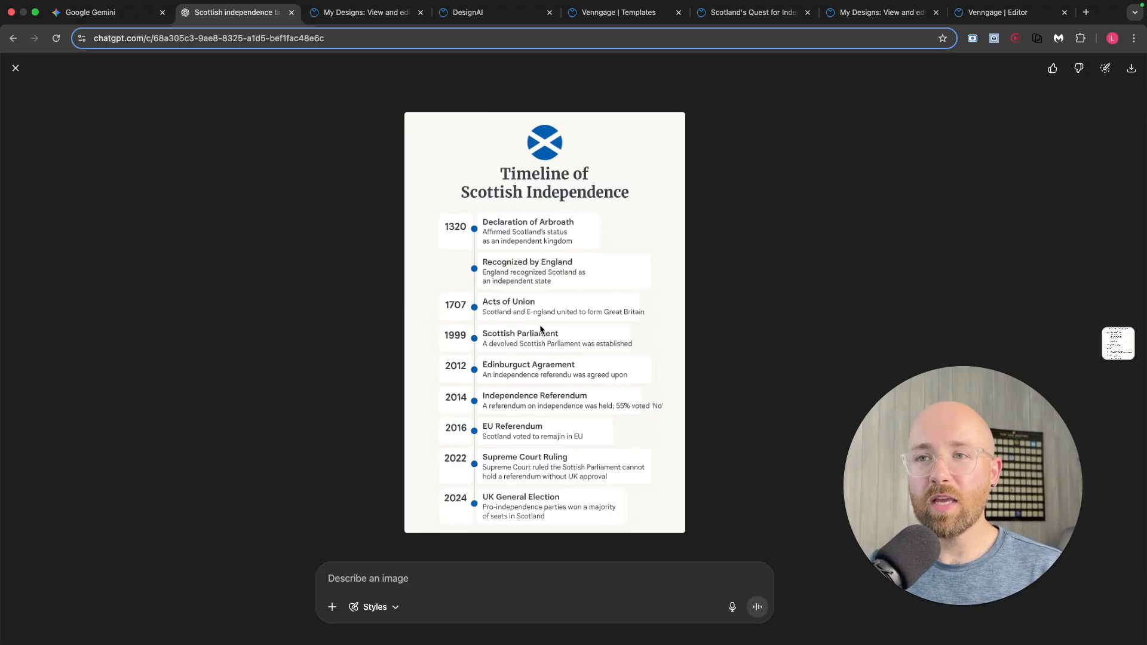
mouse_move(533, 321)
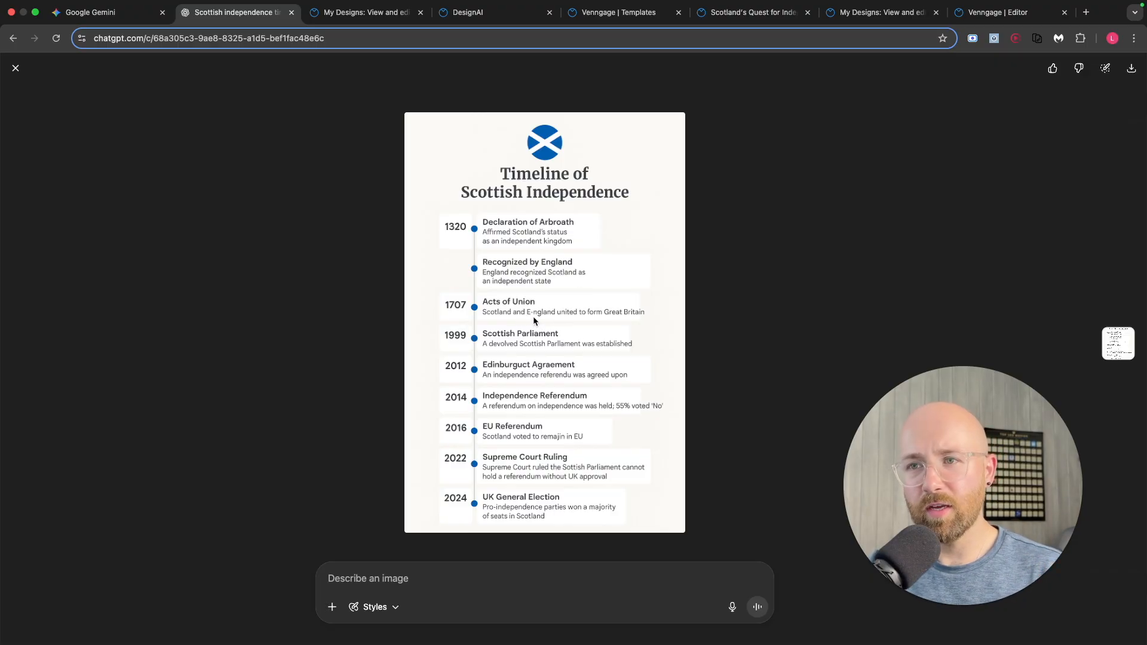
mouse_move(589, 397)
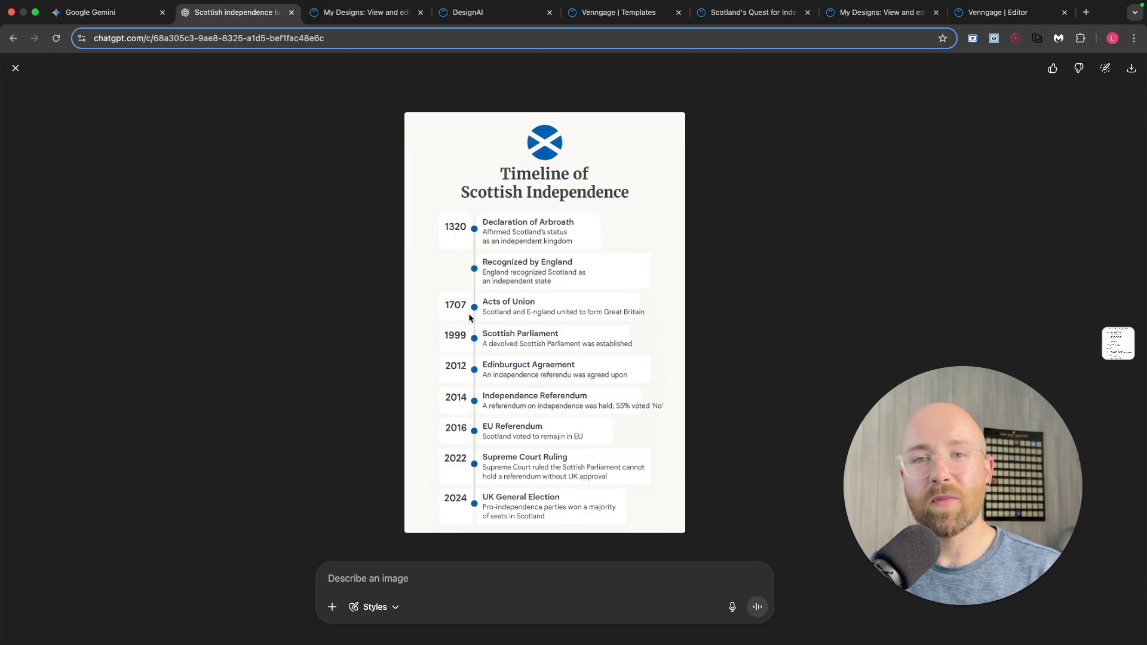
click(476, 578)
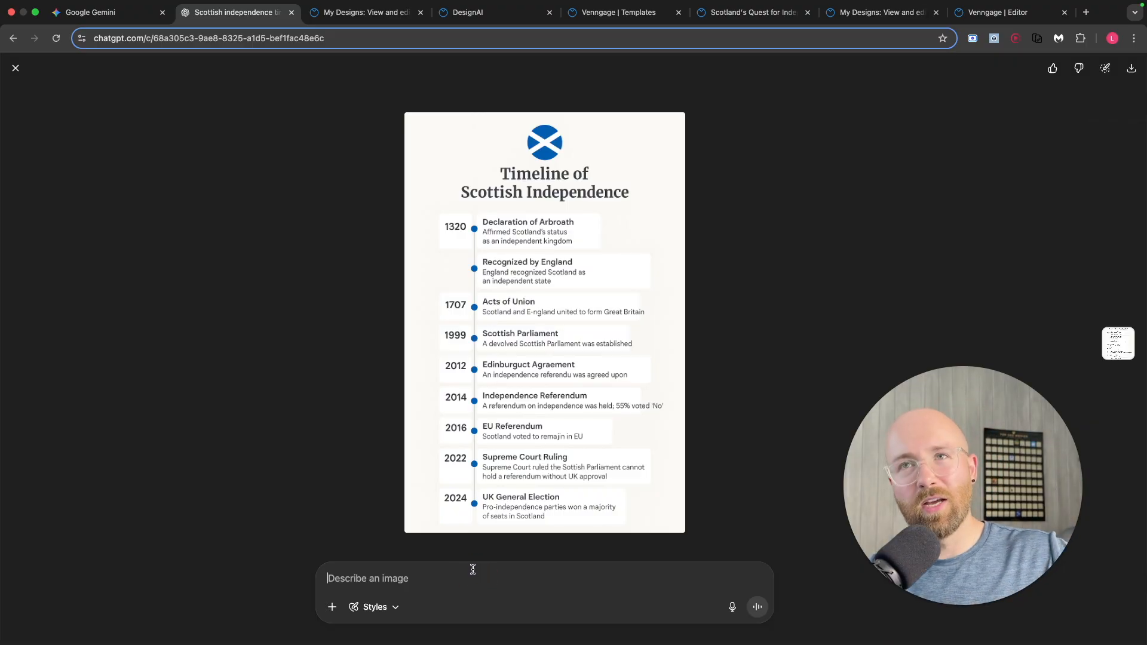
click(366, 12)
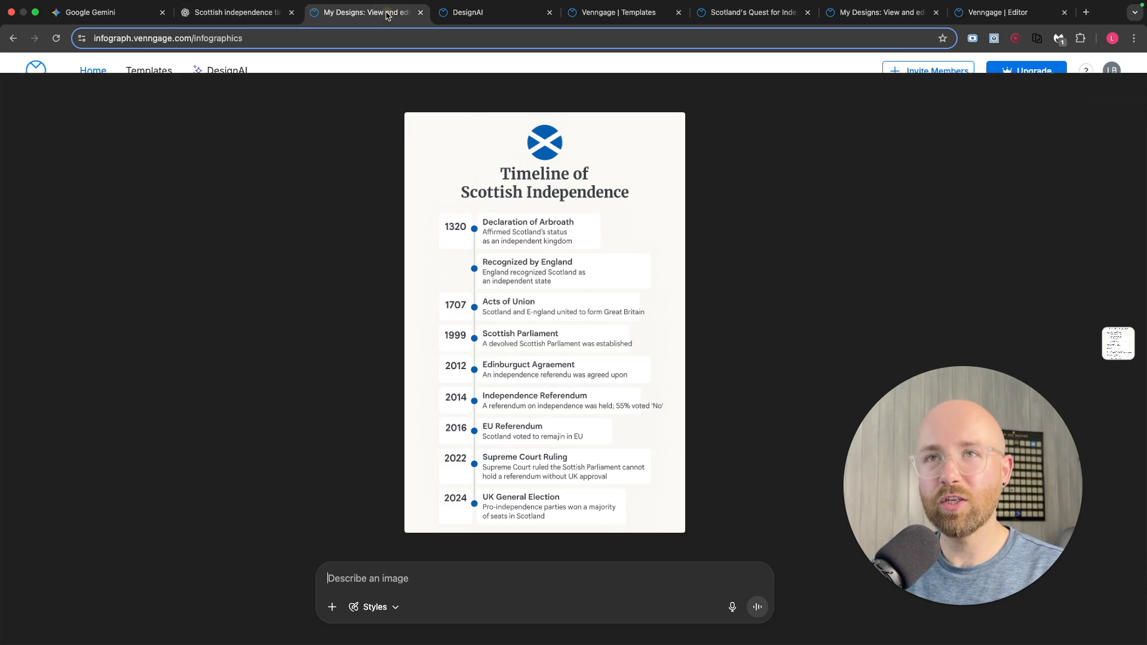
Set the DesignAI generator to Infographics with the Timeline type and browse its example templates
click(494, 12)
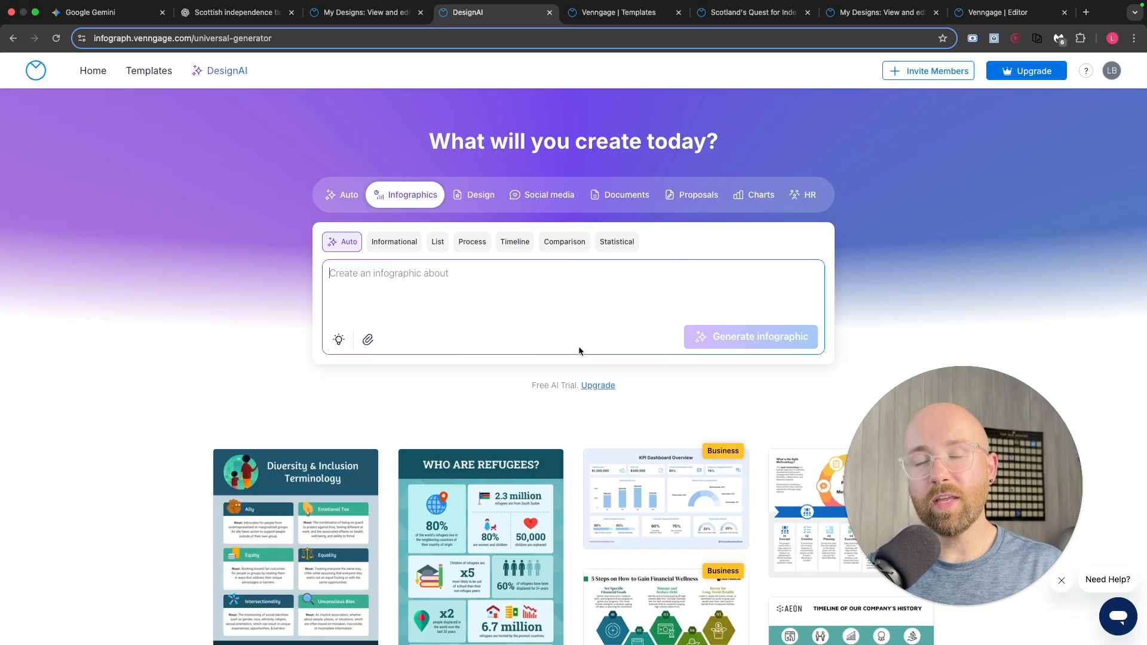
mouse_move(442, 330)
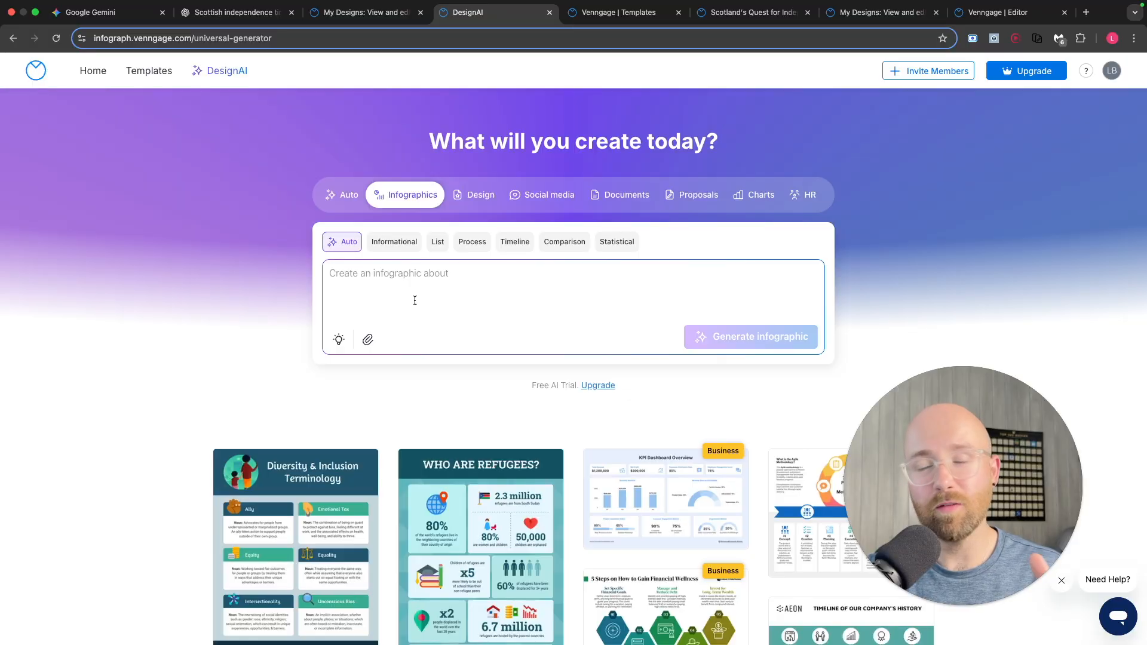
mouse_move(348, 195)
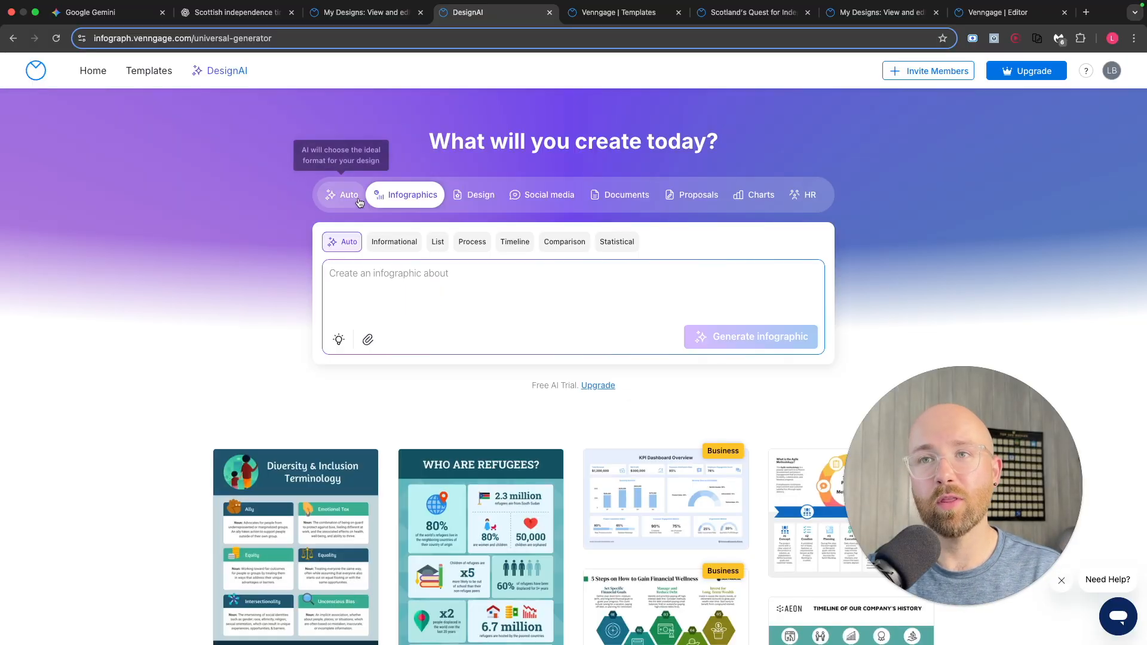
click(340, 195)
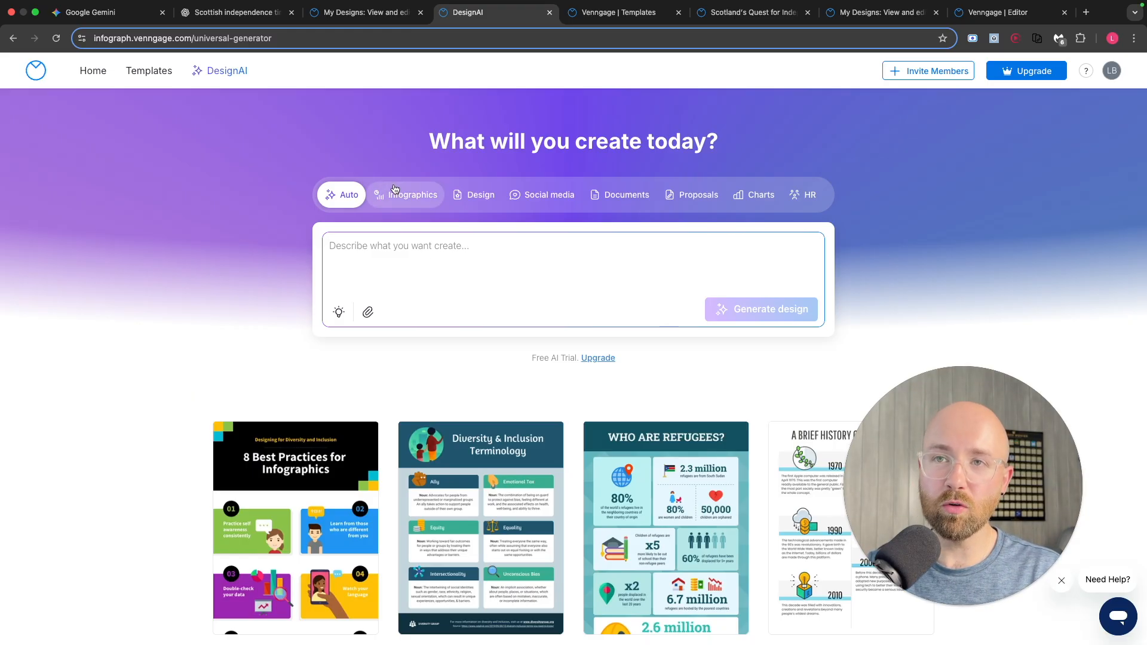
click(411, 195)
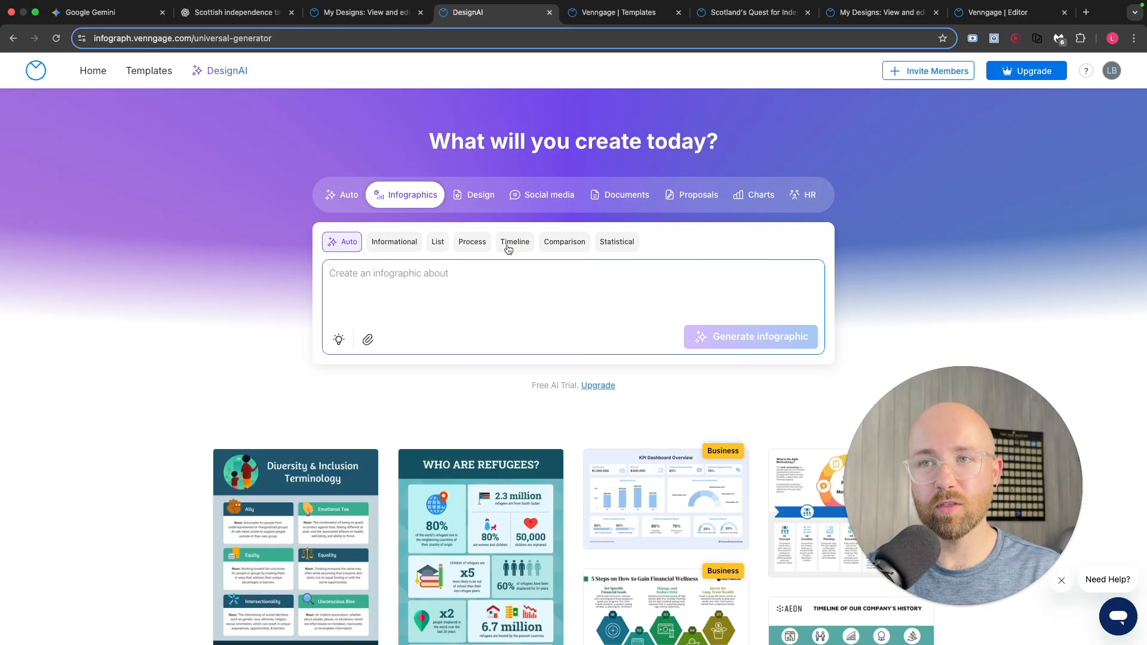
click(514, 241)
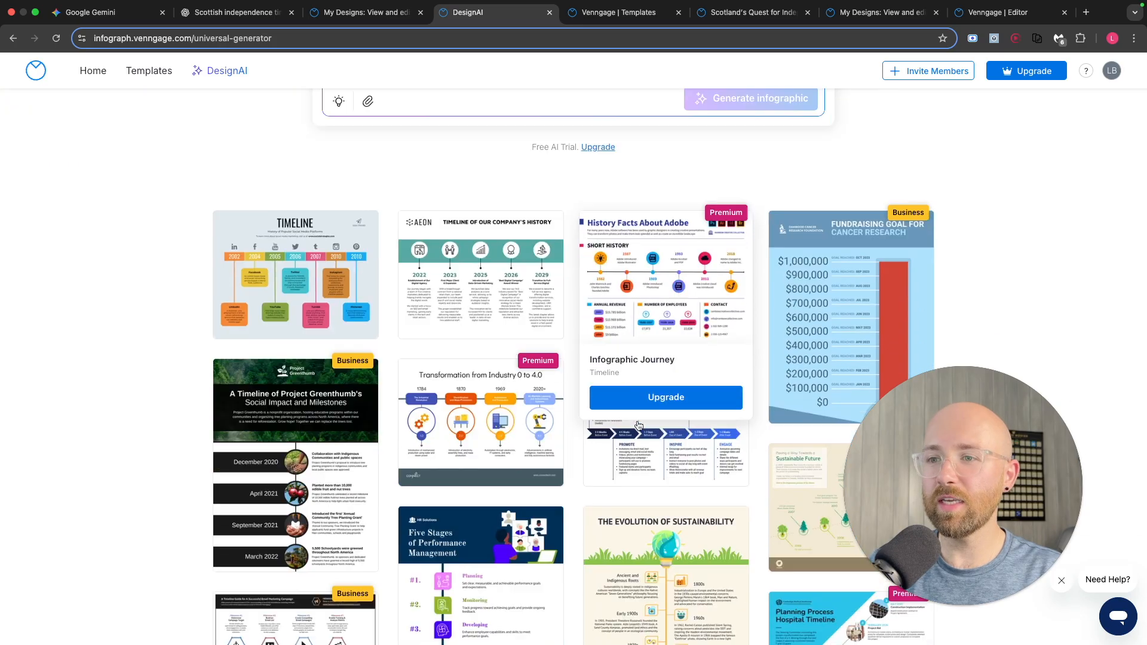
scroll(down, 3)
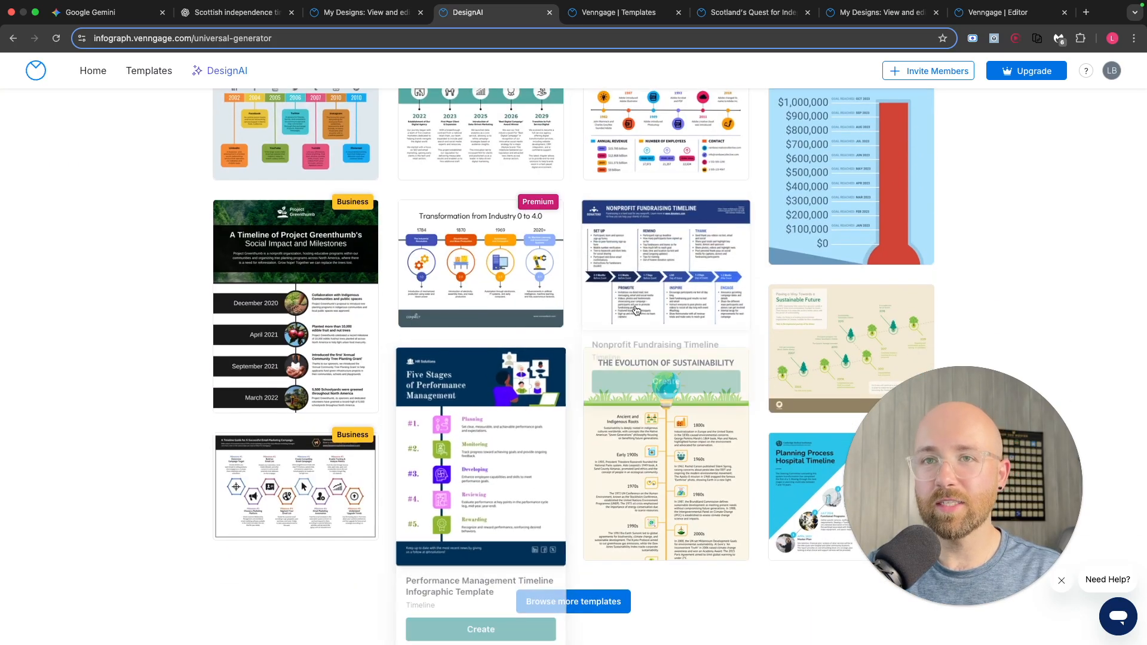
scroll(up, 3)
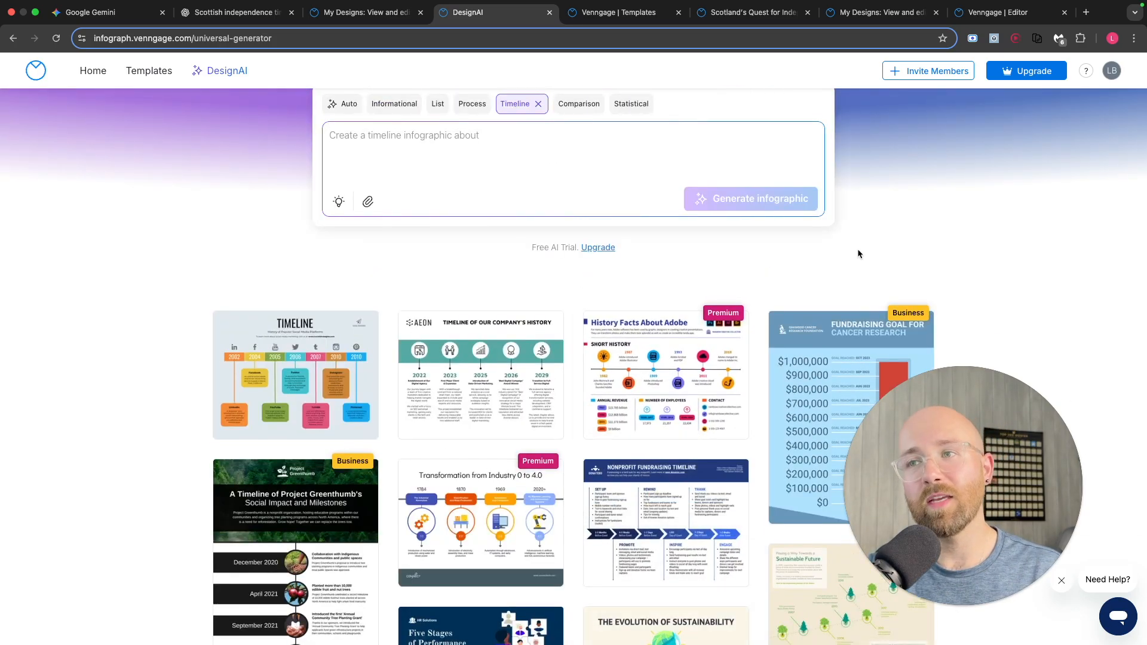
mouse_move(295, 375)
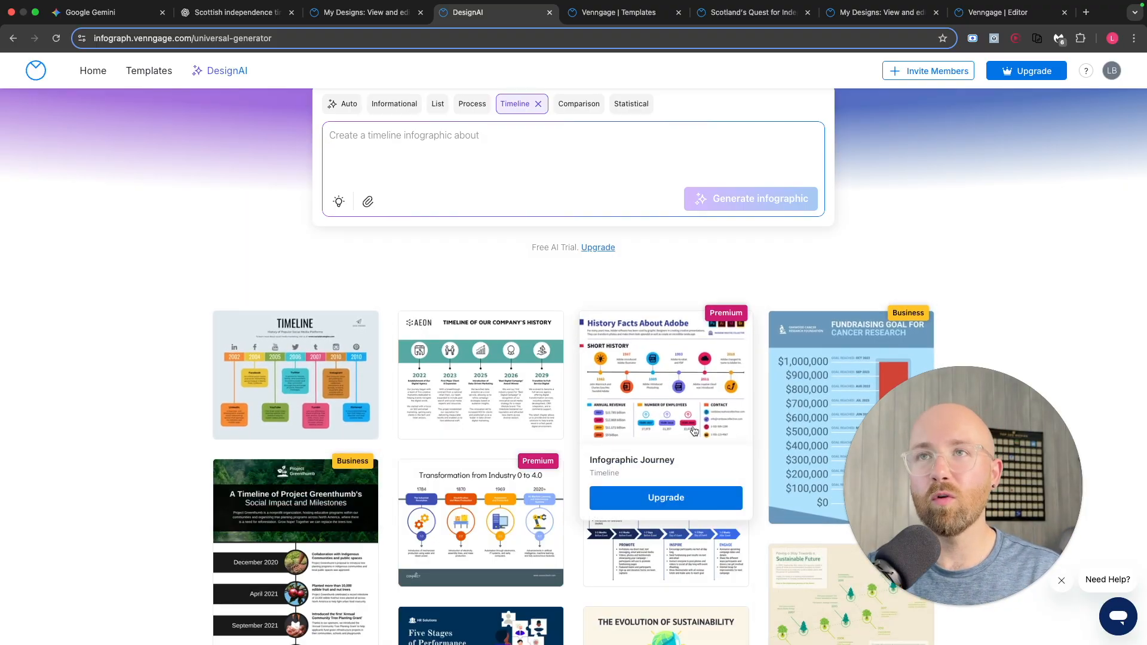
Compare Gemini's and ChatGPT's Scottish independence timelines, then return to the DesignAI generator
click(95, 12)
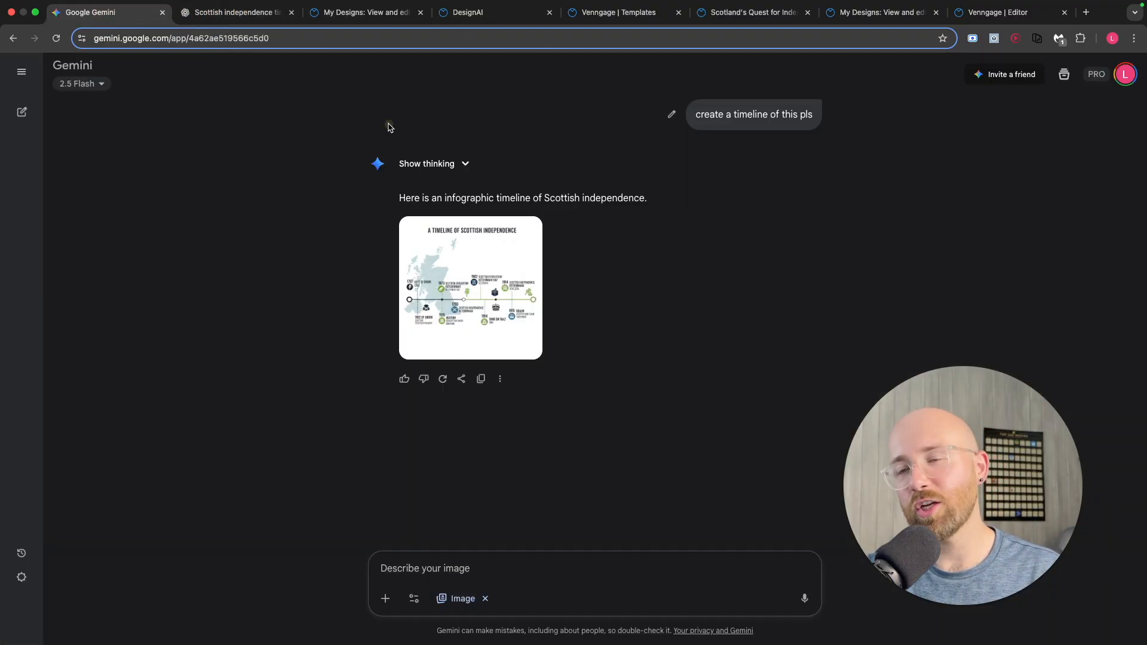
click(234, 12)
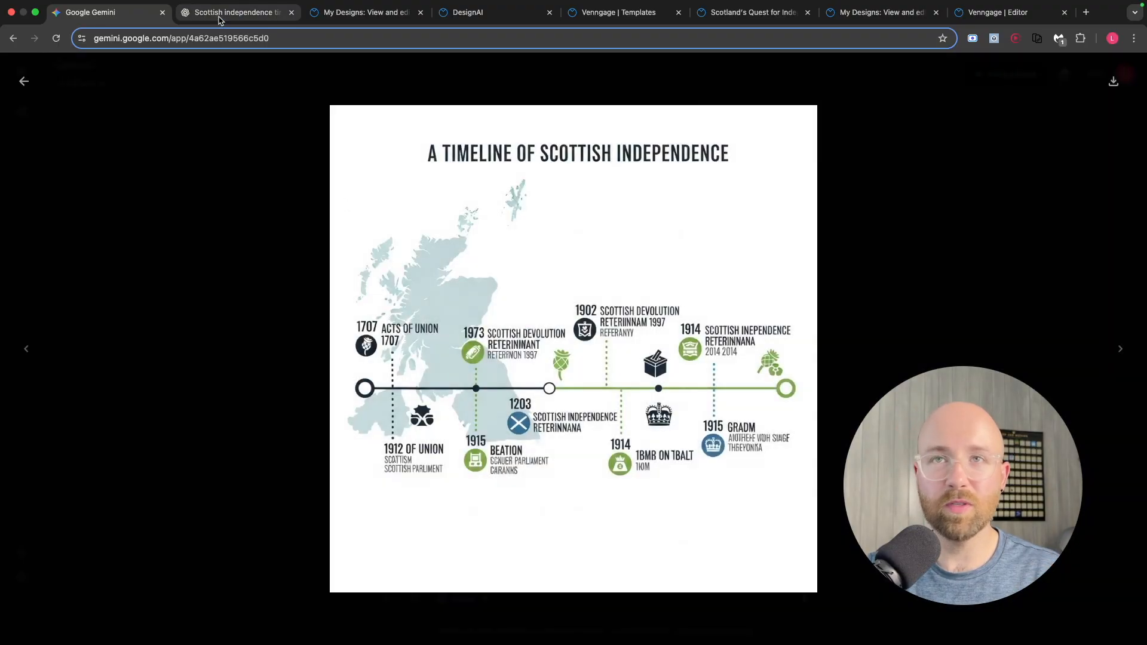
click(234, 12)
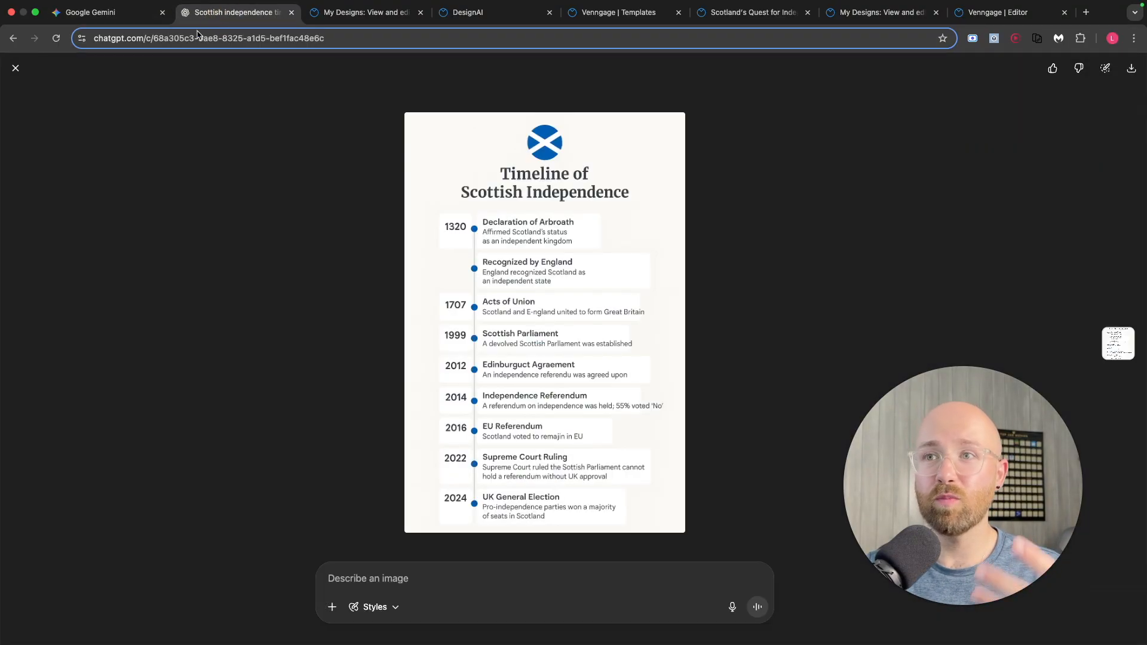
click(494, 12)
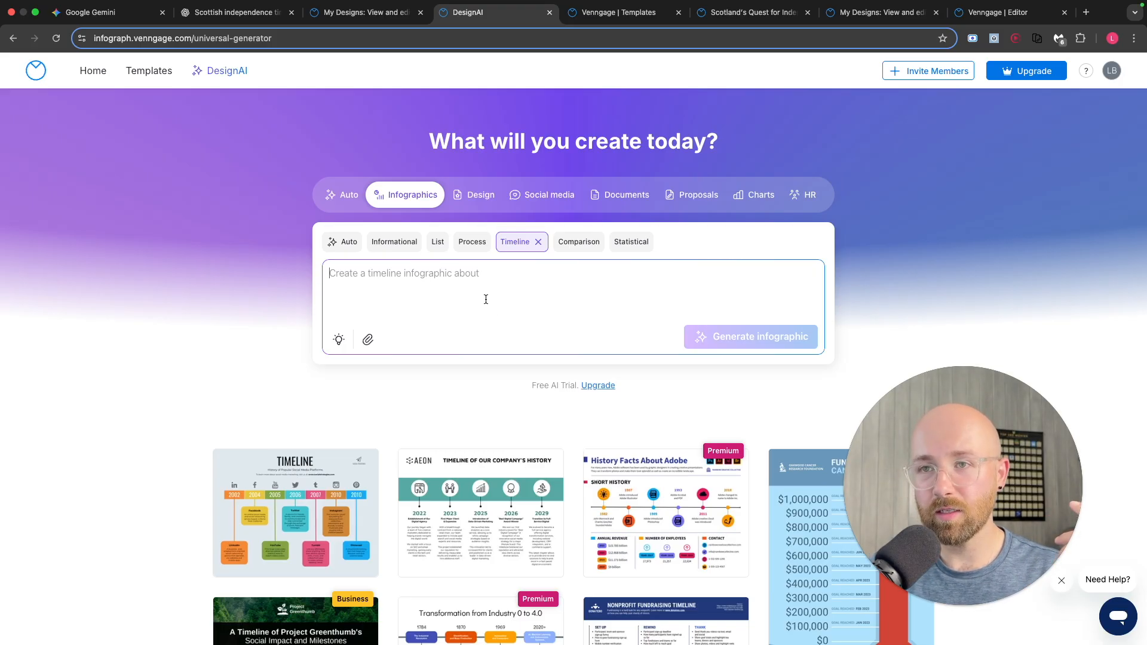
Enter the prompt 'product launch timeline for Q4 marketing campaign focussing on deliverables and milestones'
text(product launch timeline for Q4 marketing campaign focussing on deliverables and milestones)
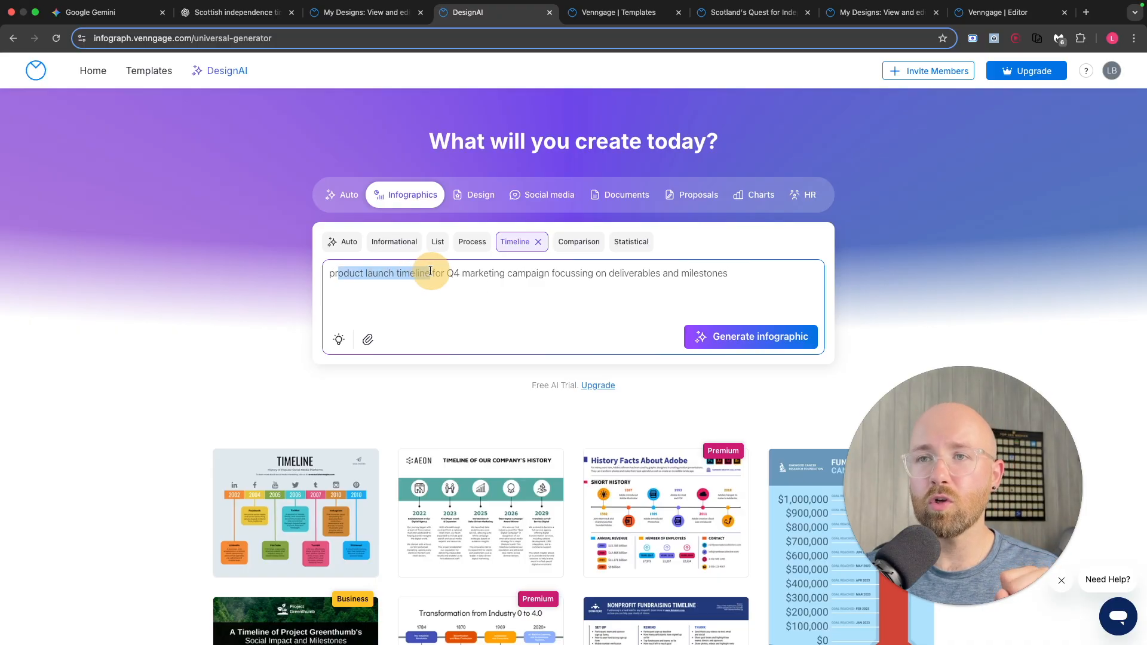
drag(431, 272, 538, 272)
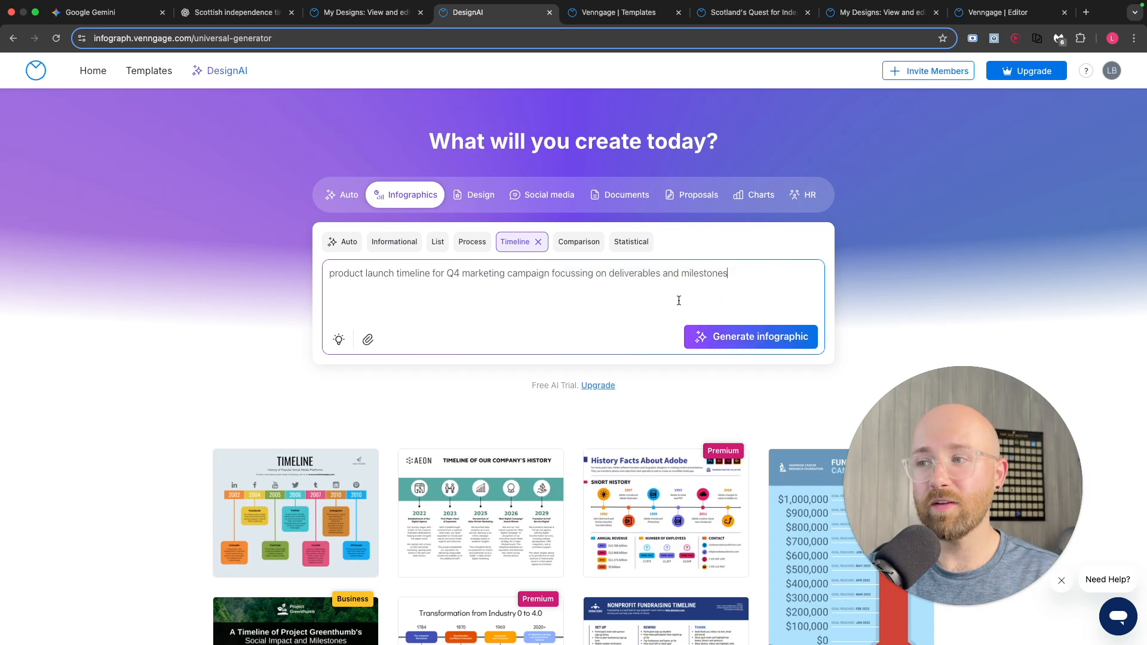
Generate the Q4 Product Launch Timeline infographic with five milestones from Oct 1 to Nov 15
click(751, 337)
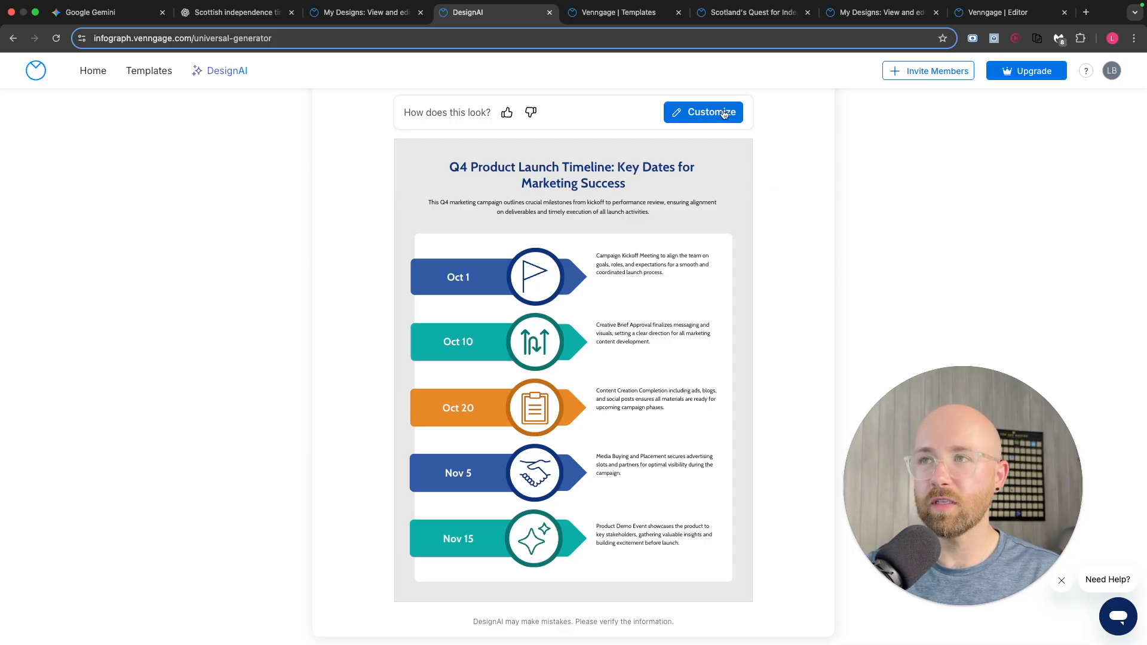
click(703, 112)
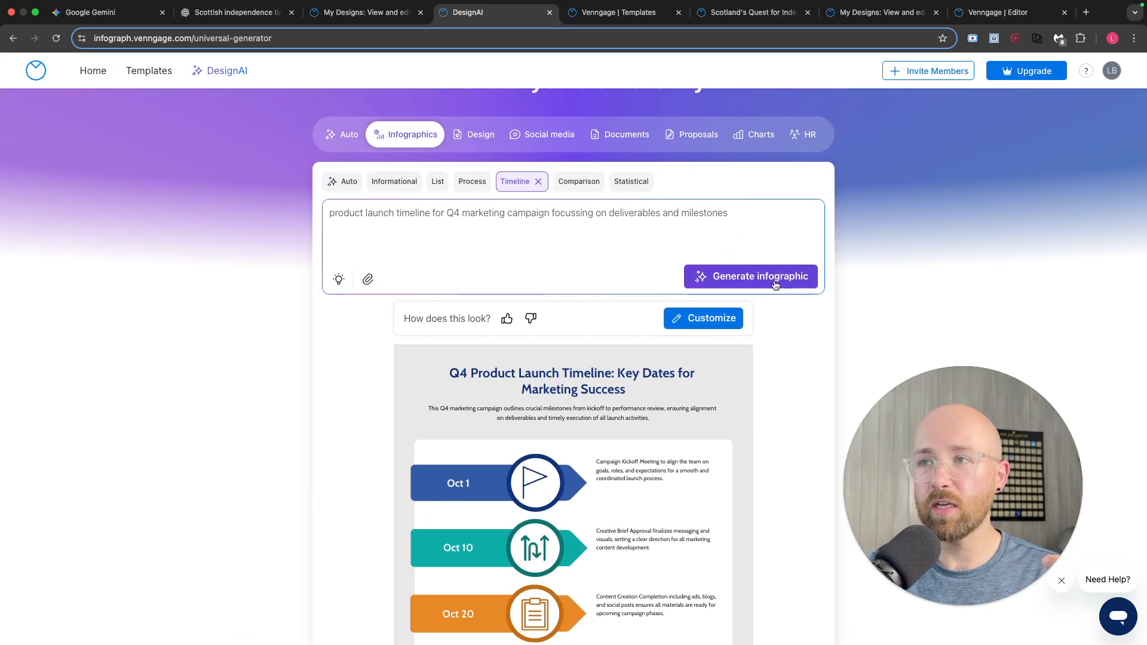
Regenerate to get a horizontal Q4 Product Launch Timeline and scroll through the result
click(751, 276)
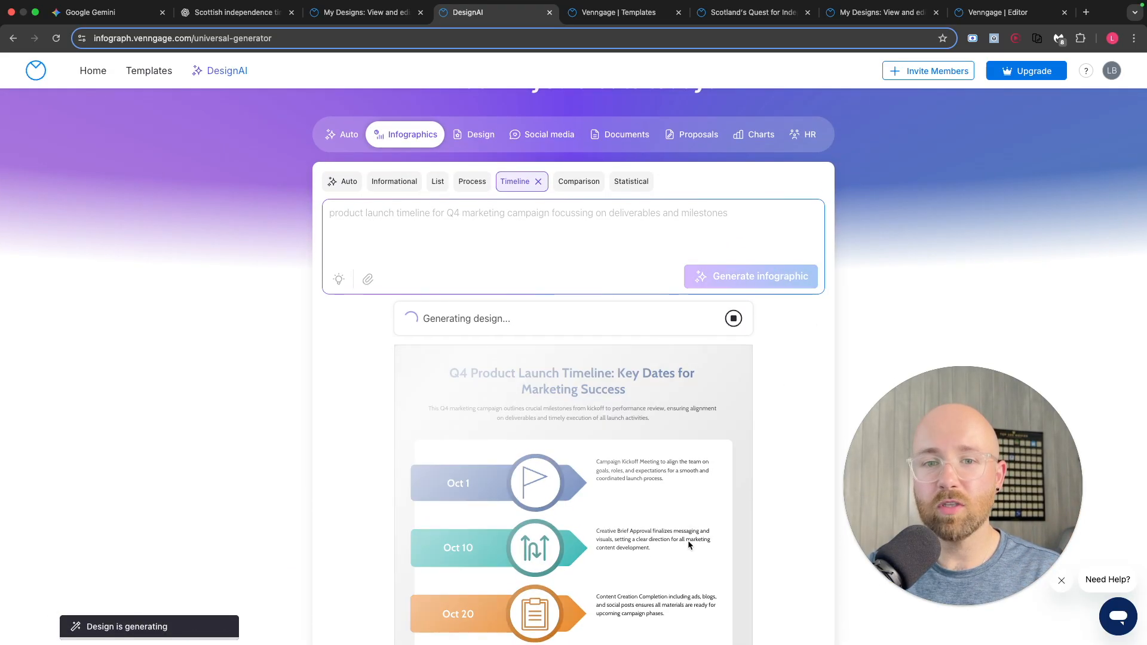
scroll(down, 3)
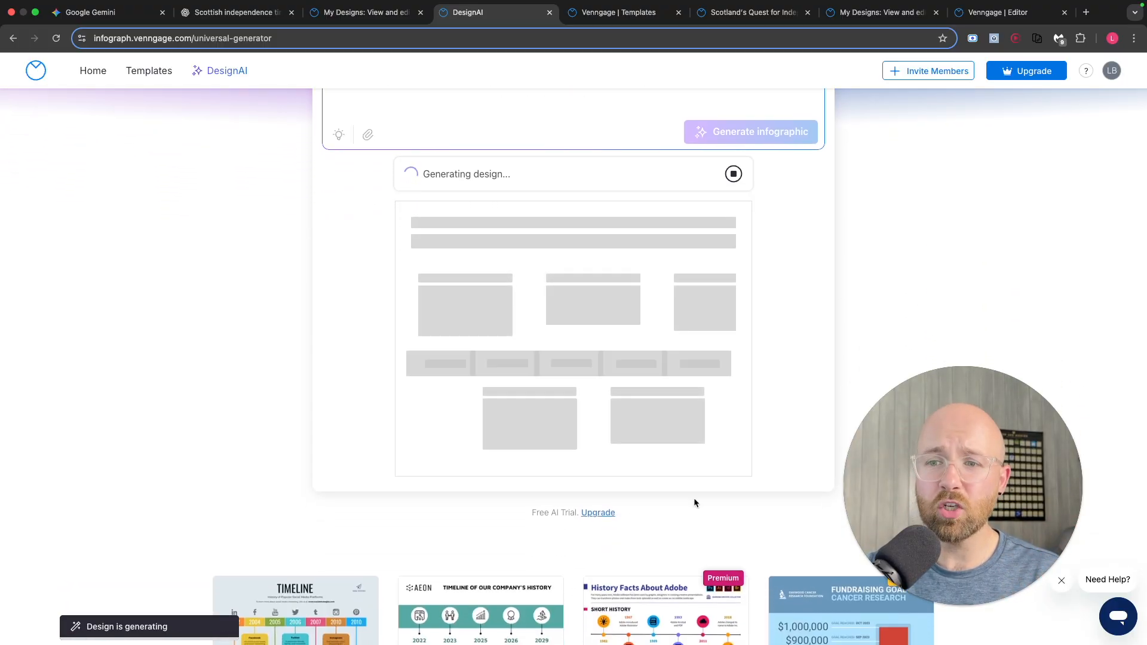
scroll(down, 3)
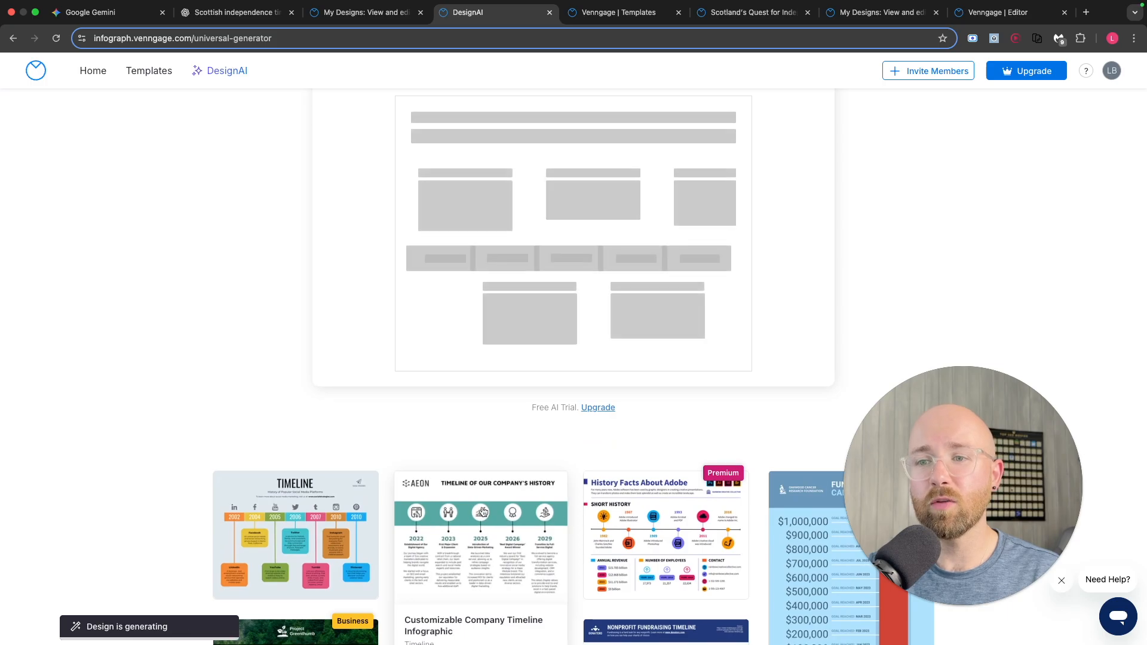
scroll(down, 3)
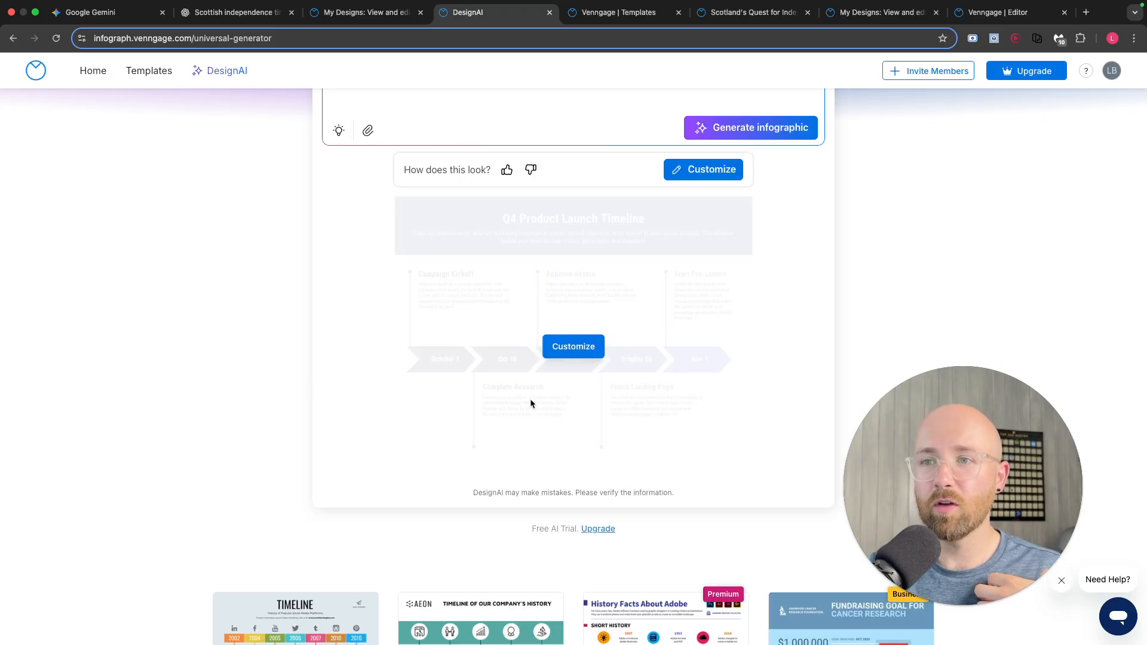
mouse_move(699, 206)
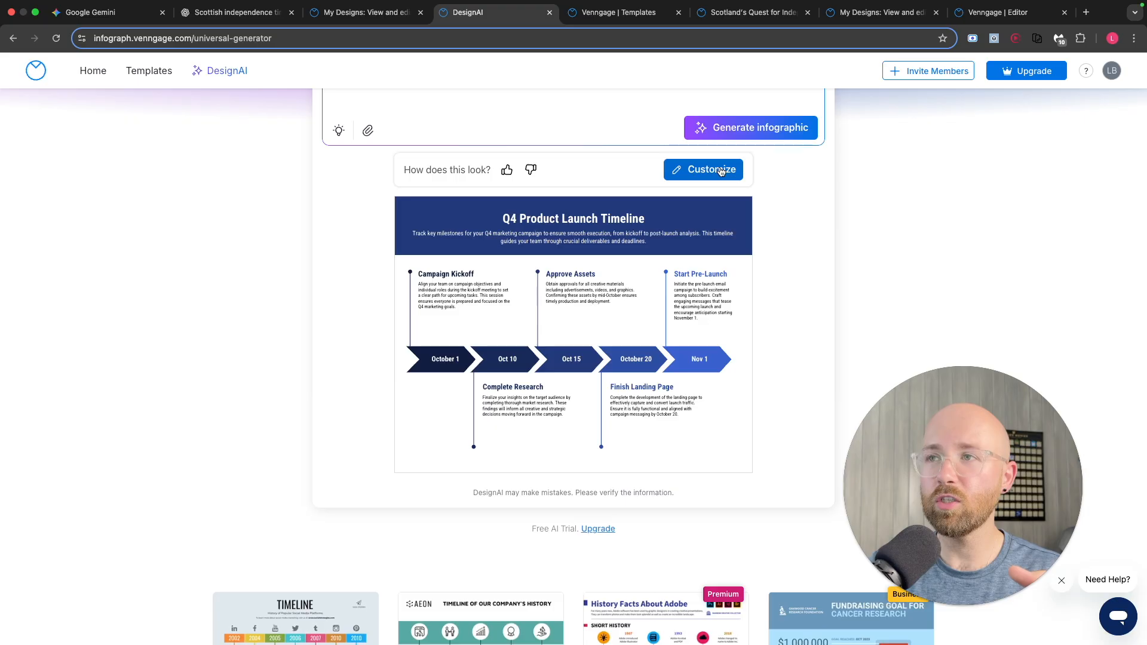
Customize the generated timeline in the editor, briefly checking the Elements panel
click(703, 169)
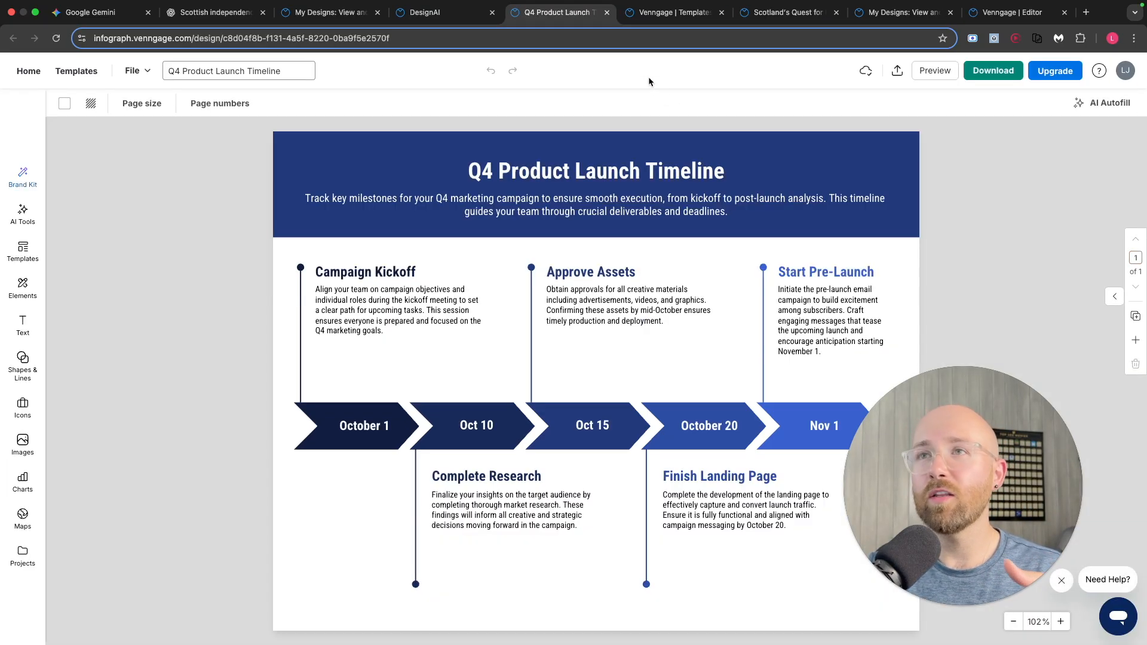
mouse_move(204, 168)
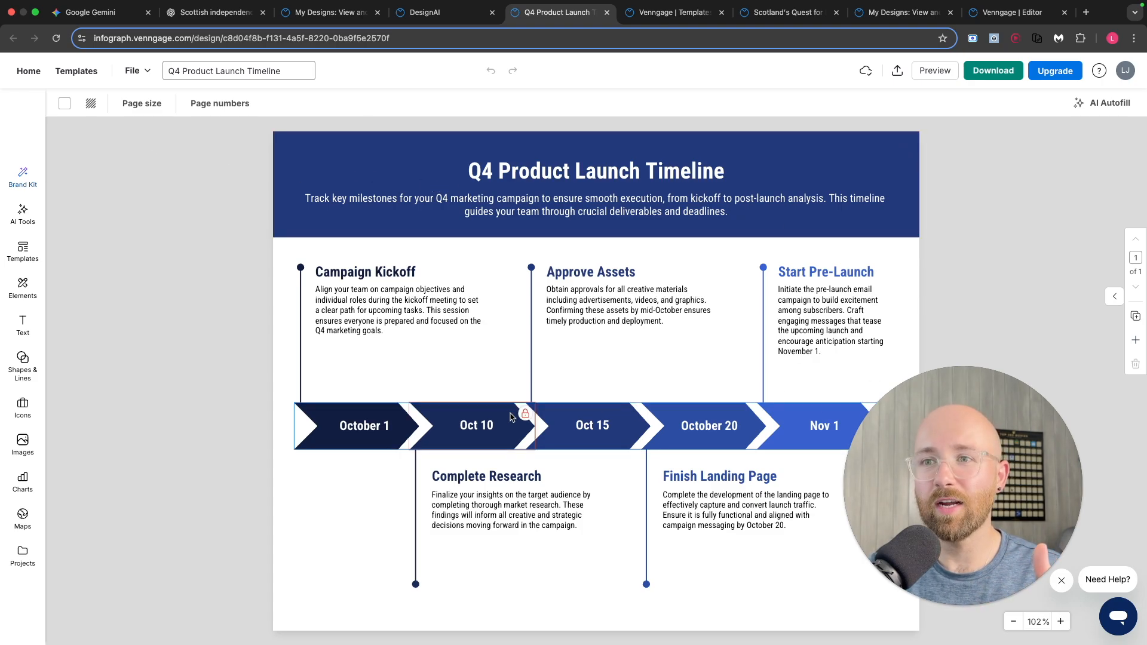
click(22, 289)
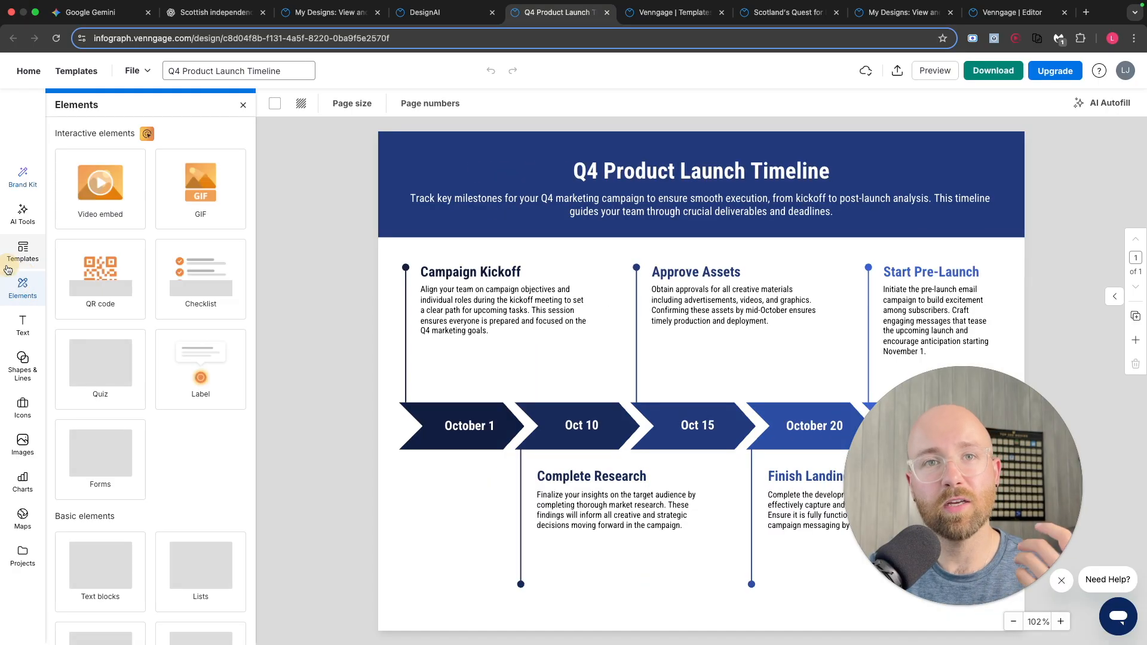
click(243, 105)
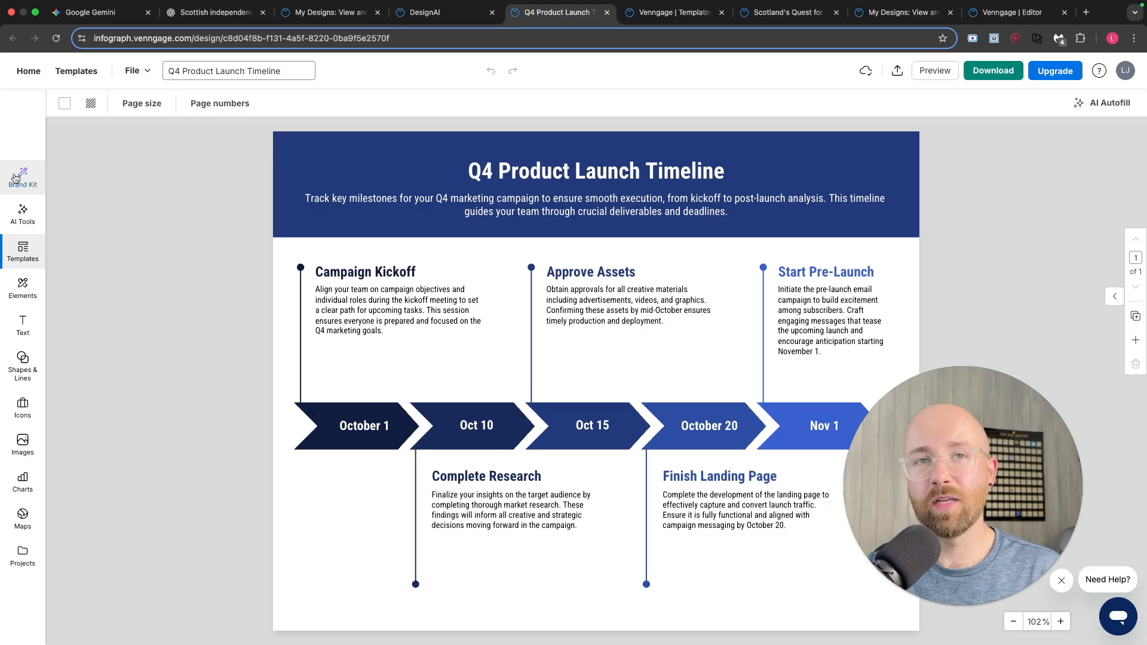
In Brand Kit, try the light blue/teal/navy and sky blue/navy/gold palettes with shuffles
click(22, 176)
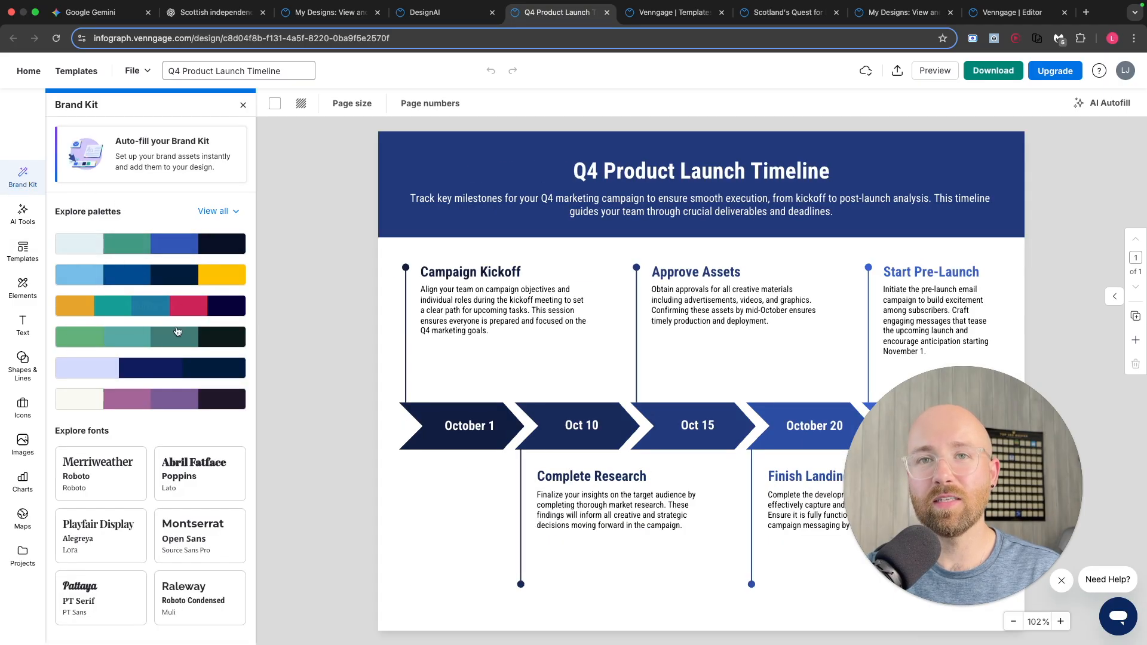
mouse_move(151, 306)
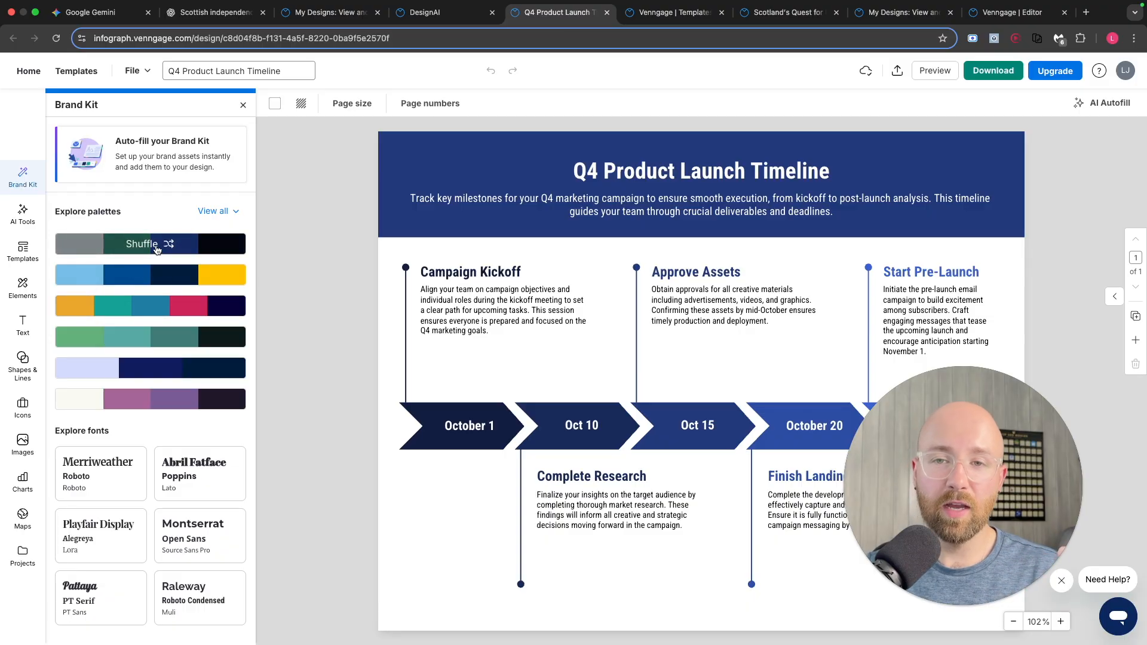
click(150, 244)
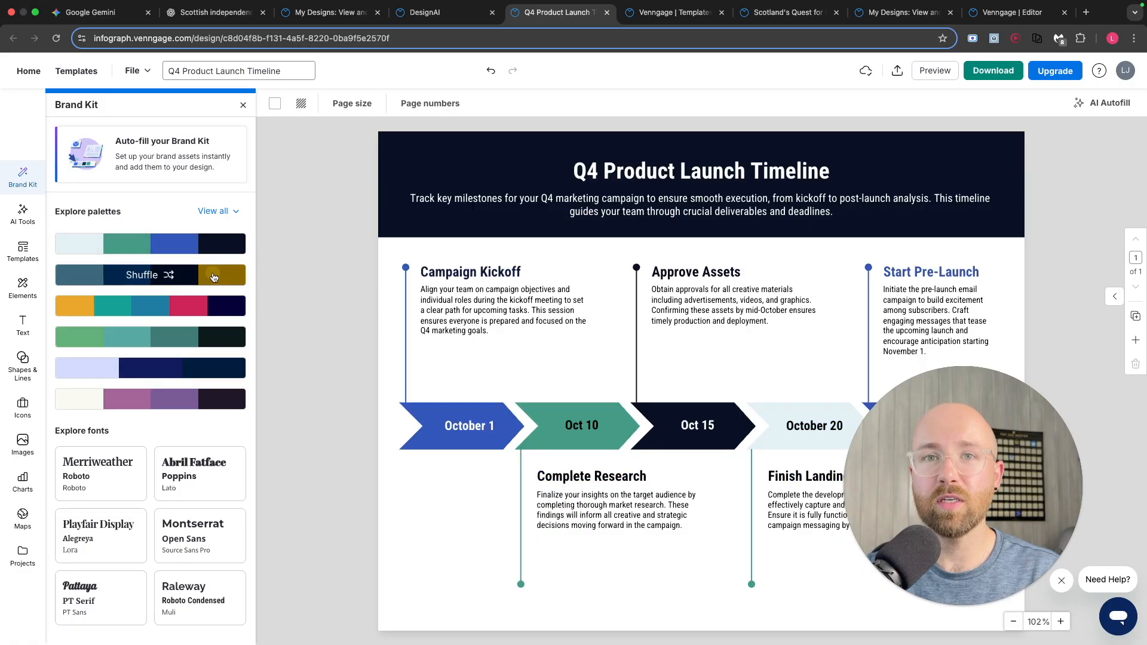
click(143, 275)
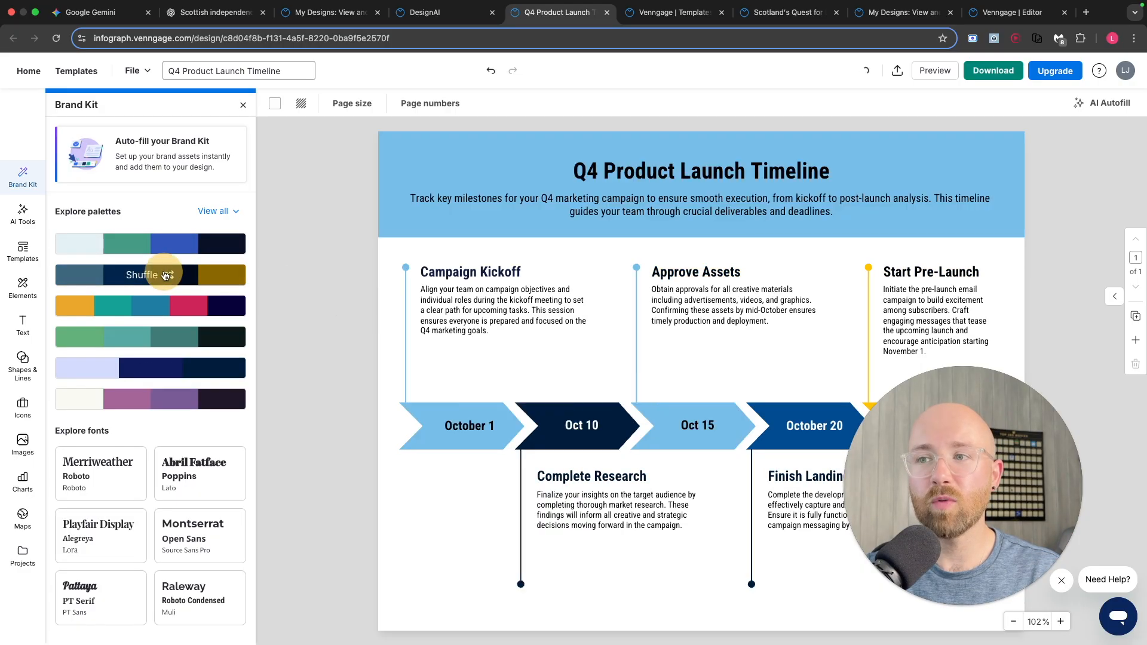
click(142, 275)
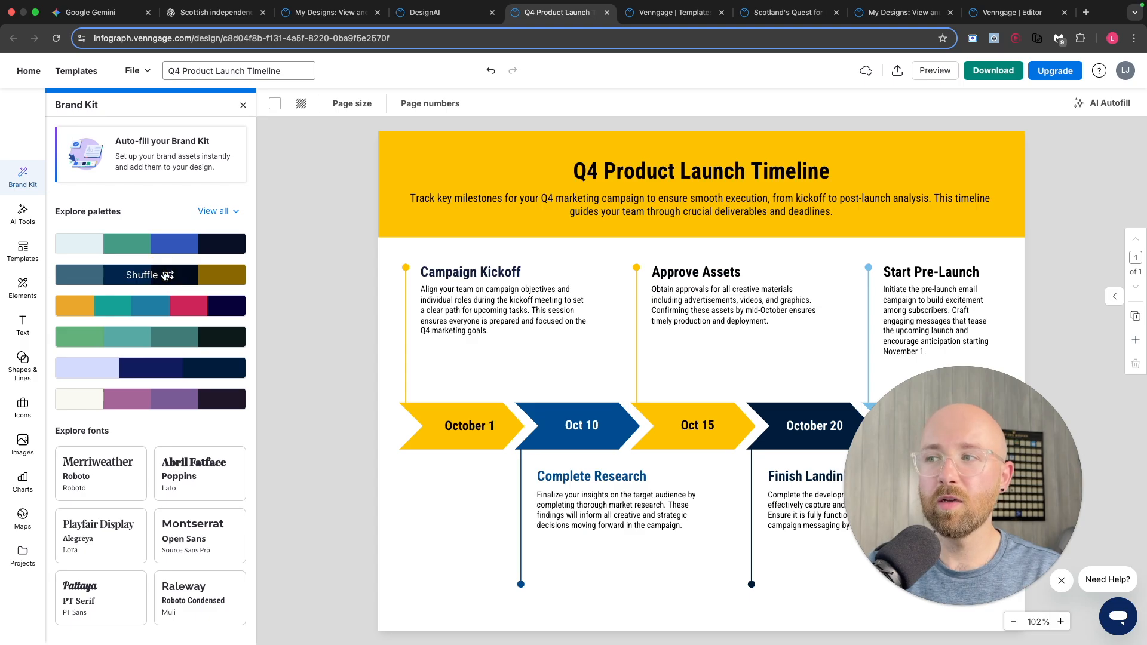
click(142, 275)
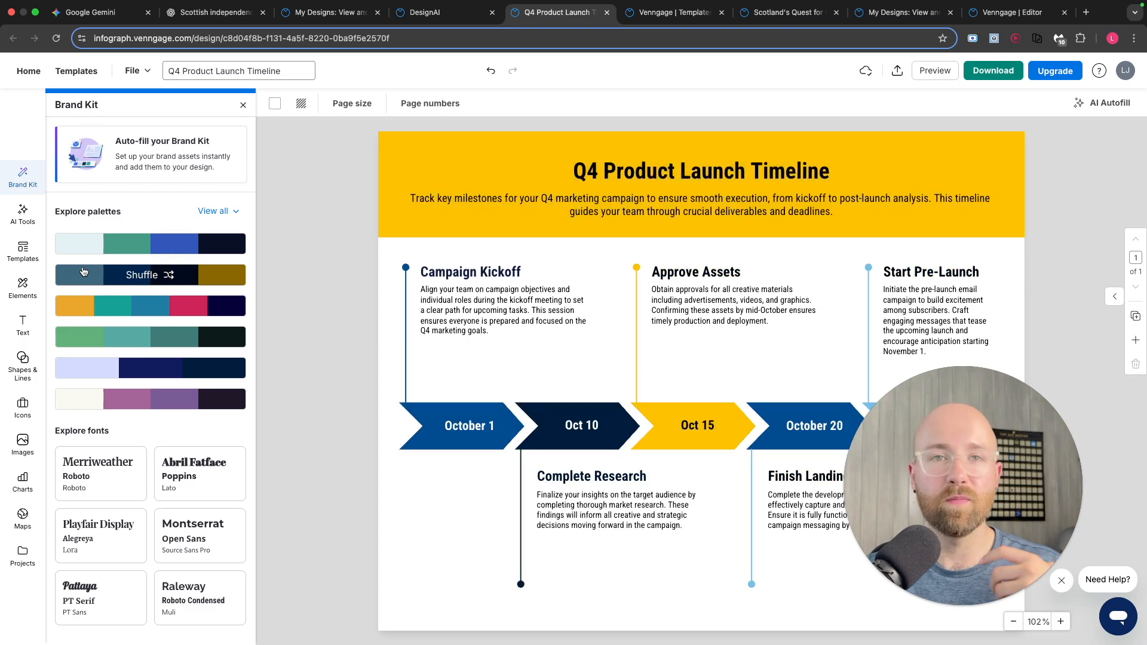
Apply the Raleway font pairing and settle on the light blue, teal and navy palette
click(200, 598)
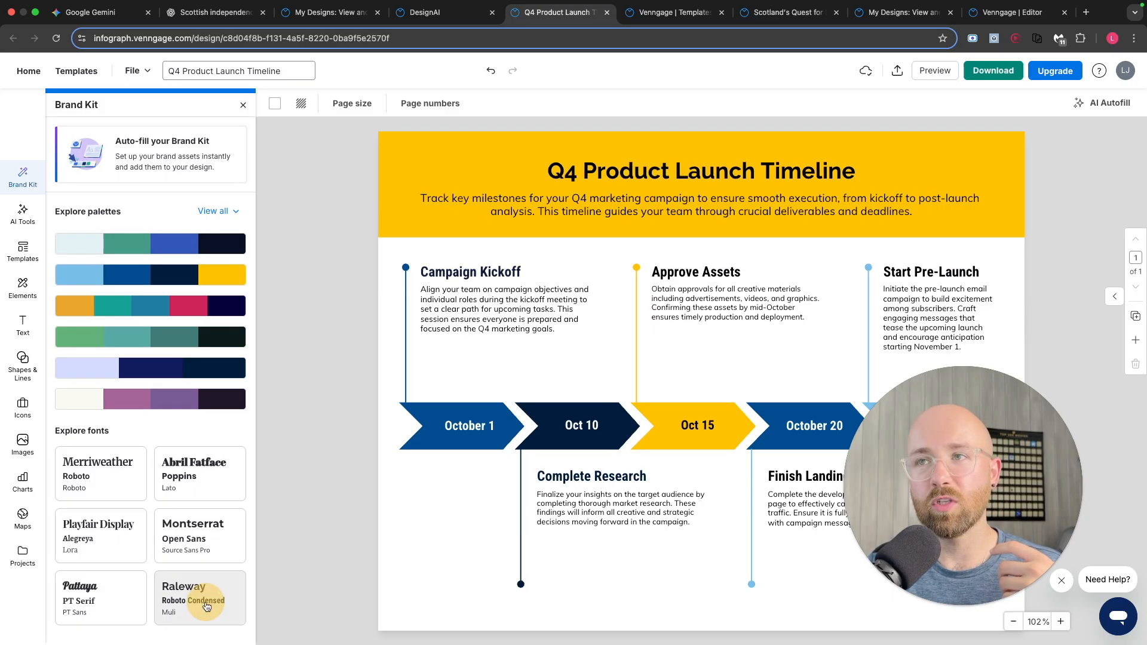
click(151, 244)
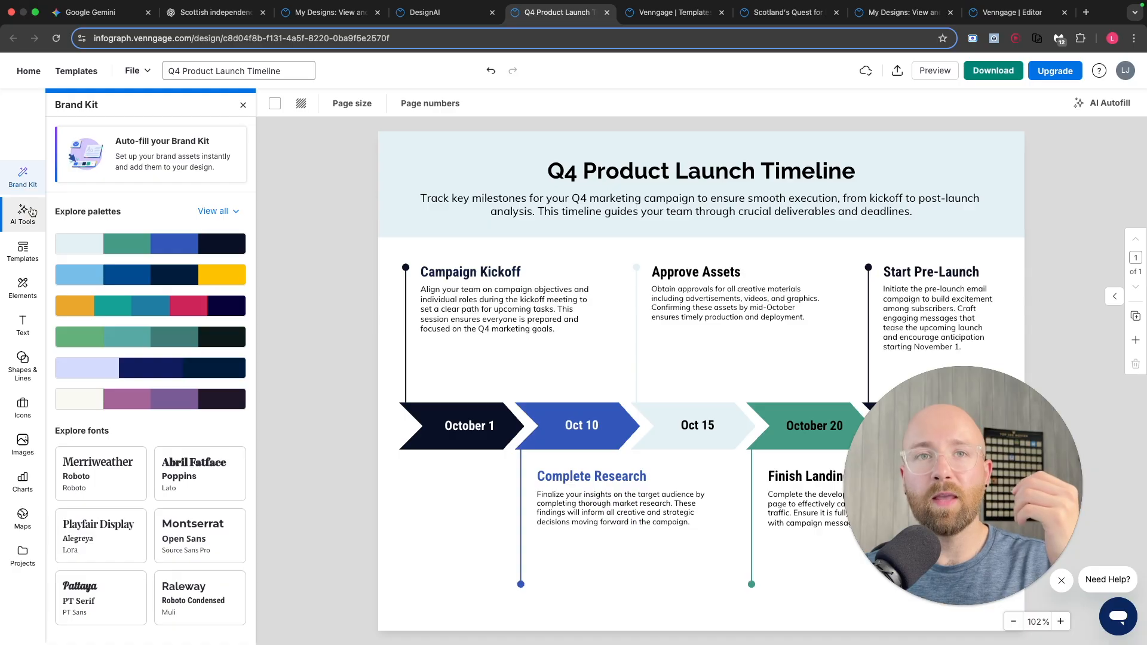
Bring up the AI icon generator from the AI Tools sidebar, showing its prompt and styles
click(21, 214)
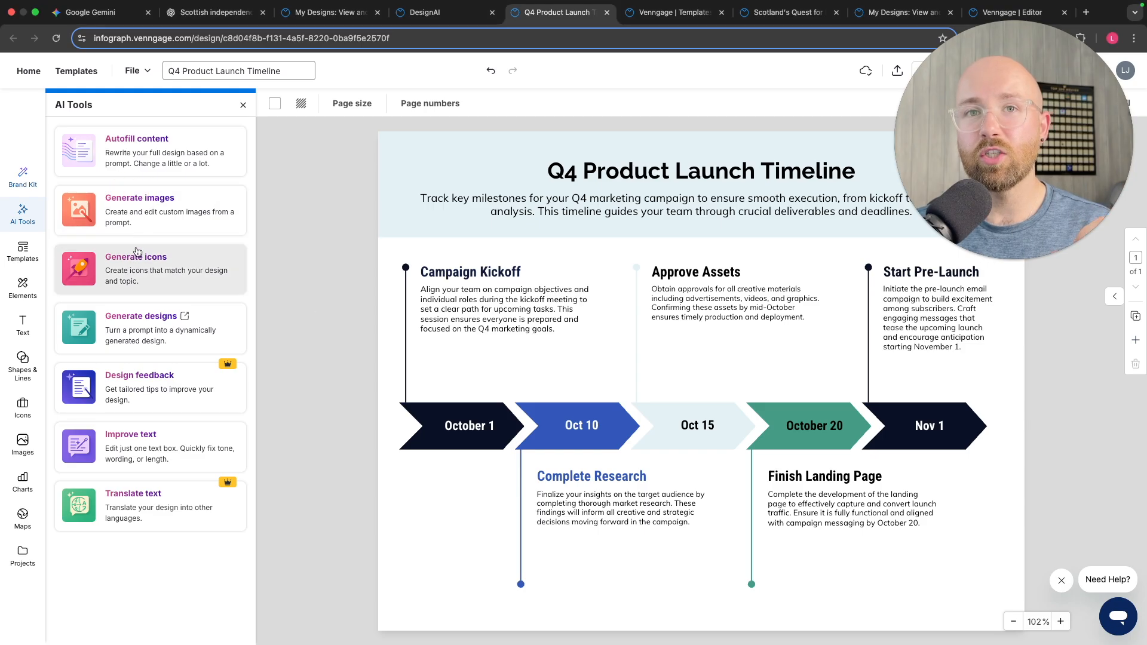
click(135, 257)
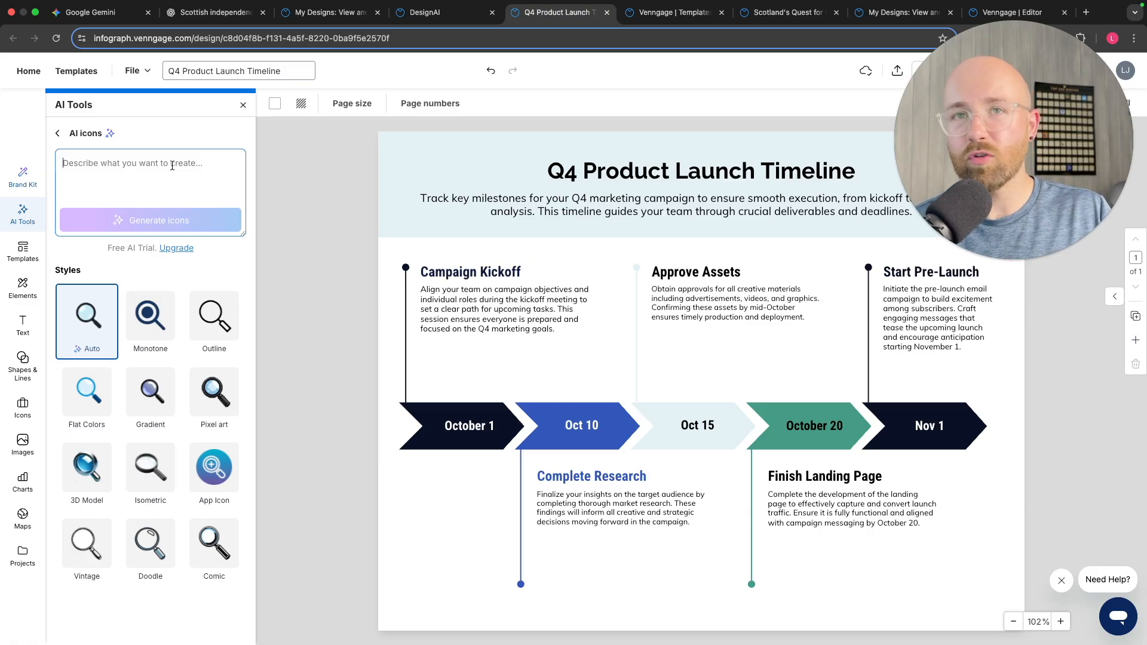
Generate icons from the prompt 'product launch' and add the circled rocket to the design
text(product l)
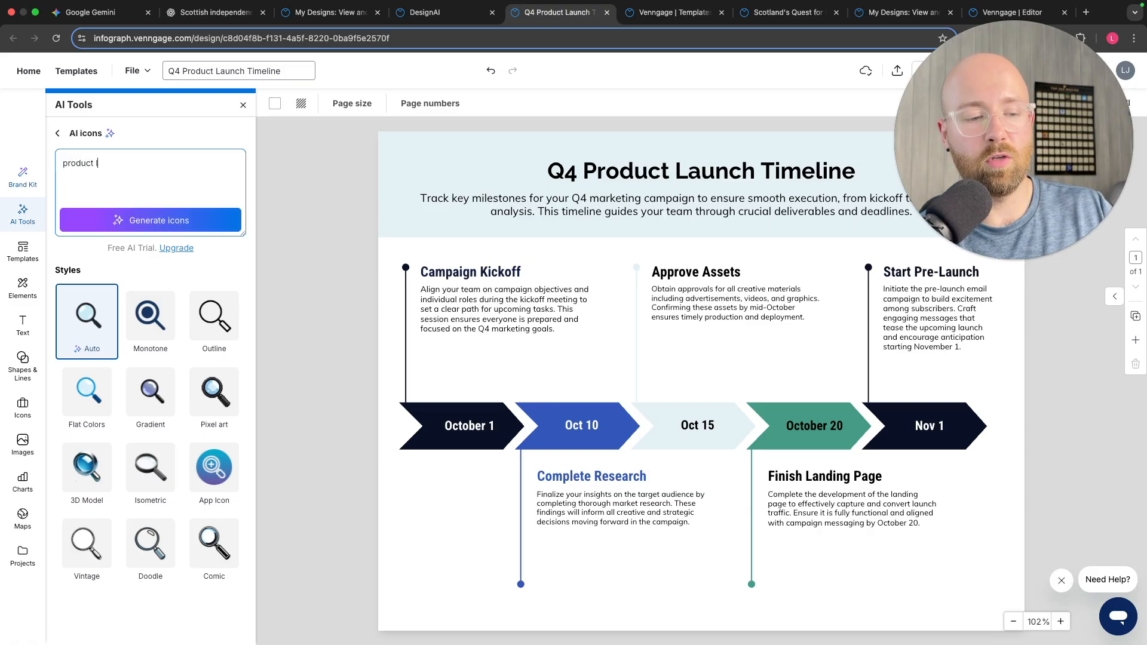
click(150, 220)
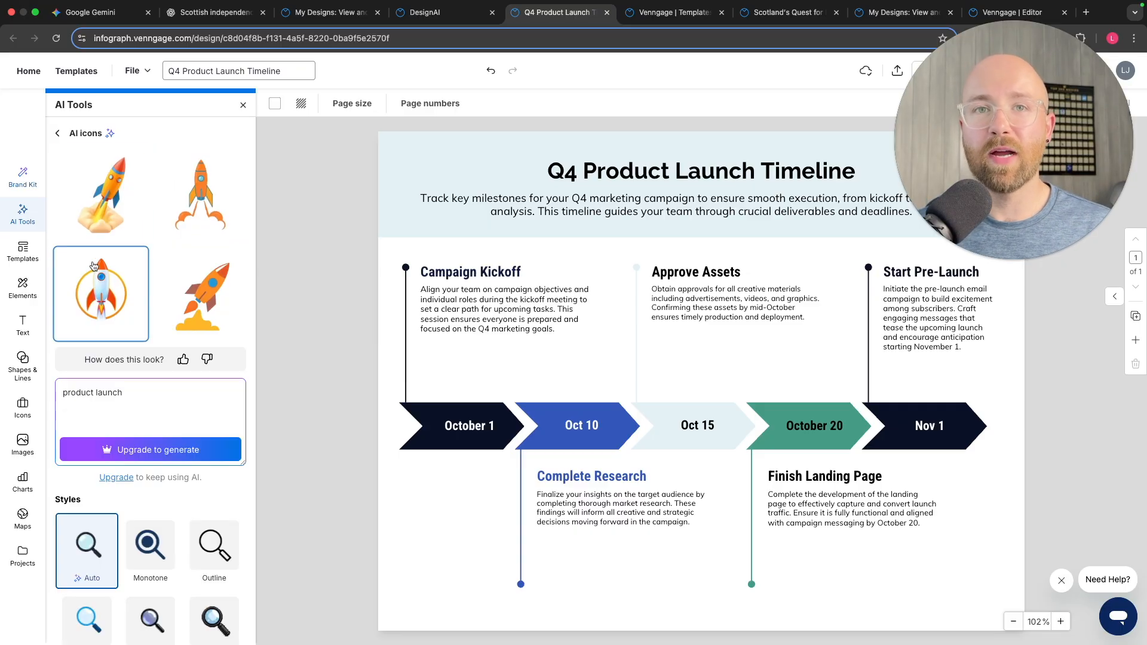
click(101, 294)
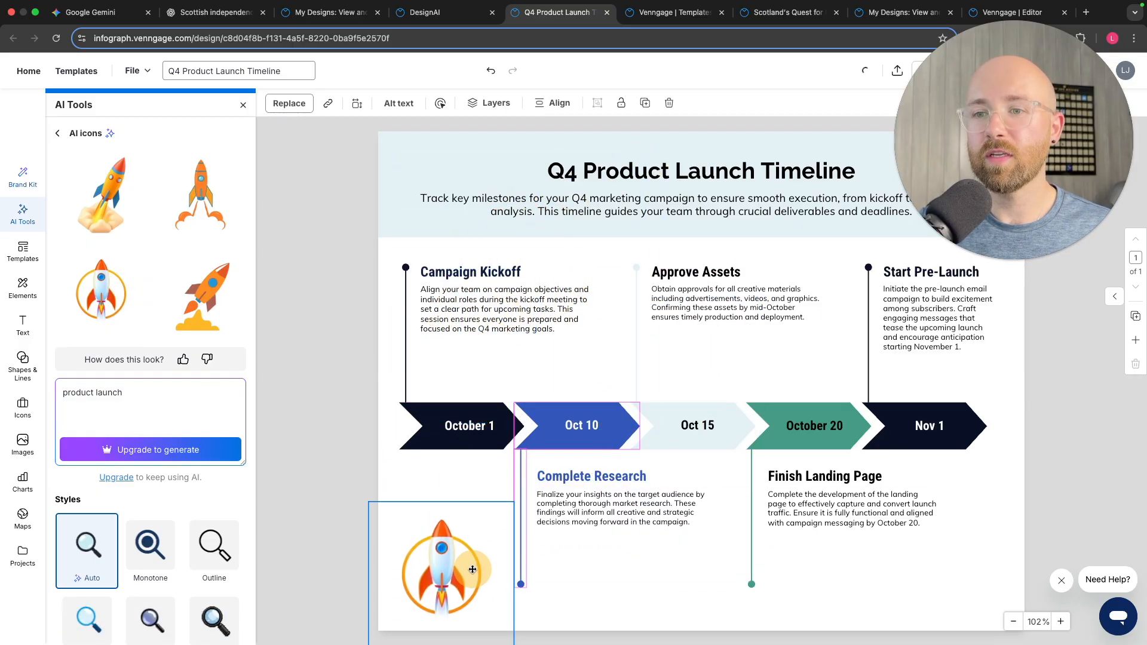
Position the rocket icon in the header's top-right, beside the title
click(441, 567)
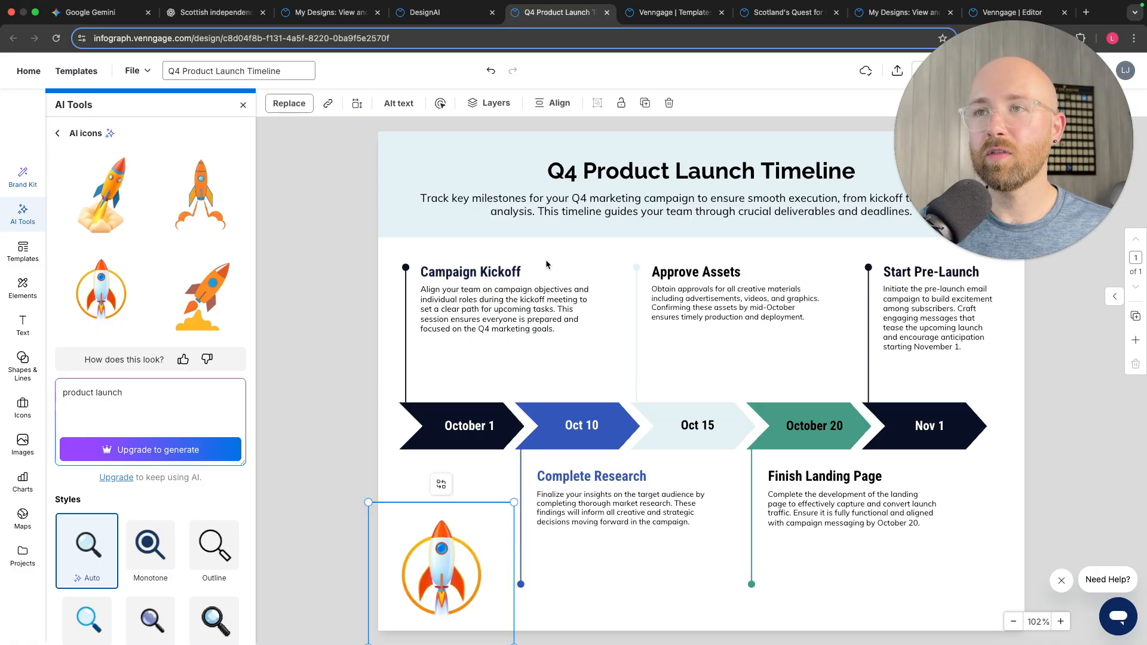
click(700, 171)
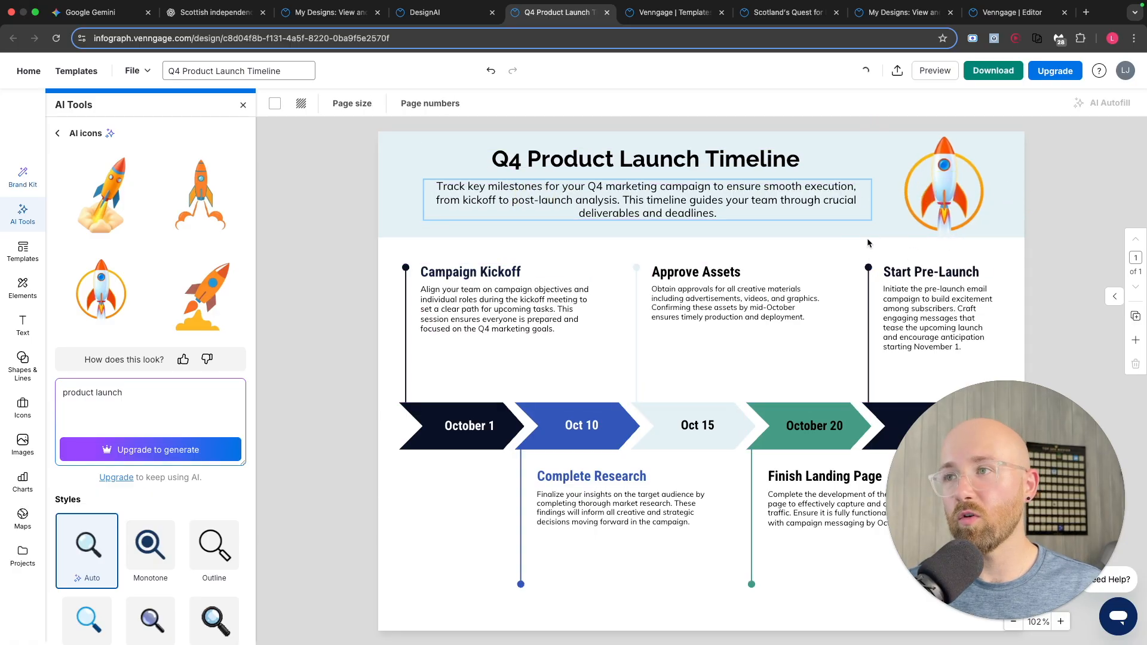
Return to the AI Tools list, browse the File menu, then close AI Tools to show the full infographic
click(645, 183)
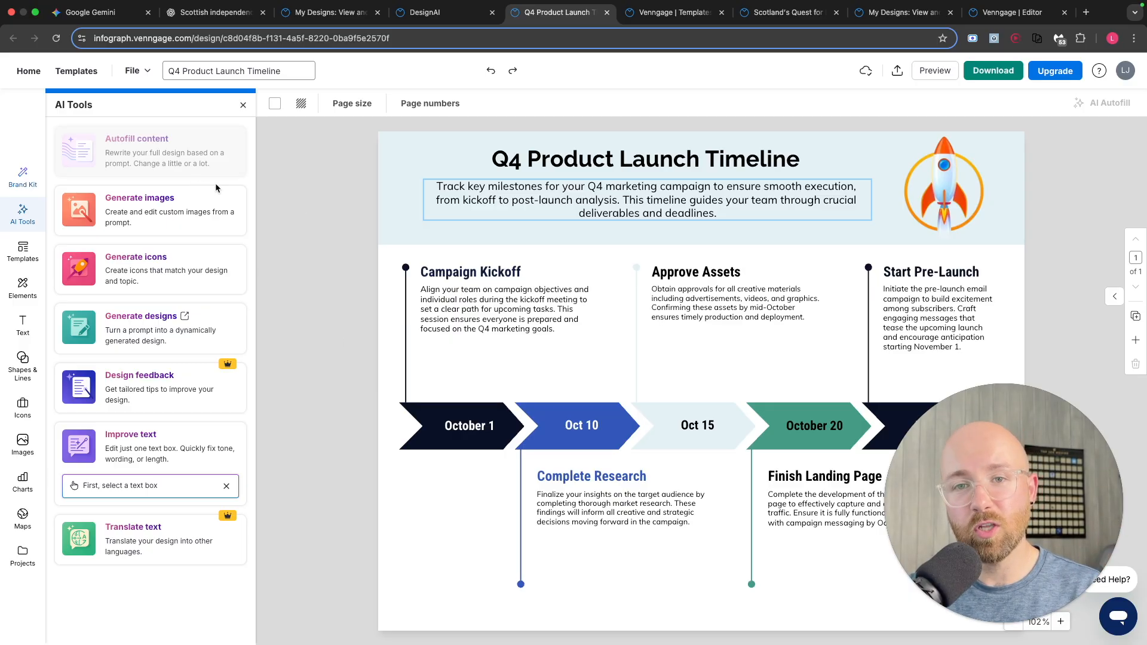
click(135, 70)
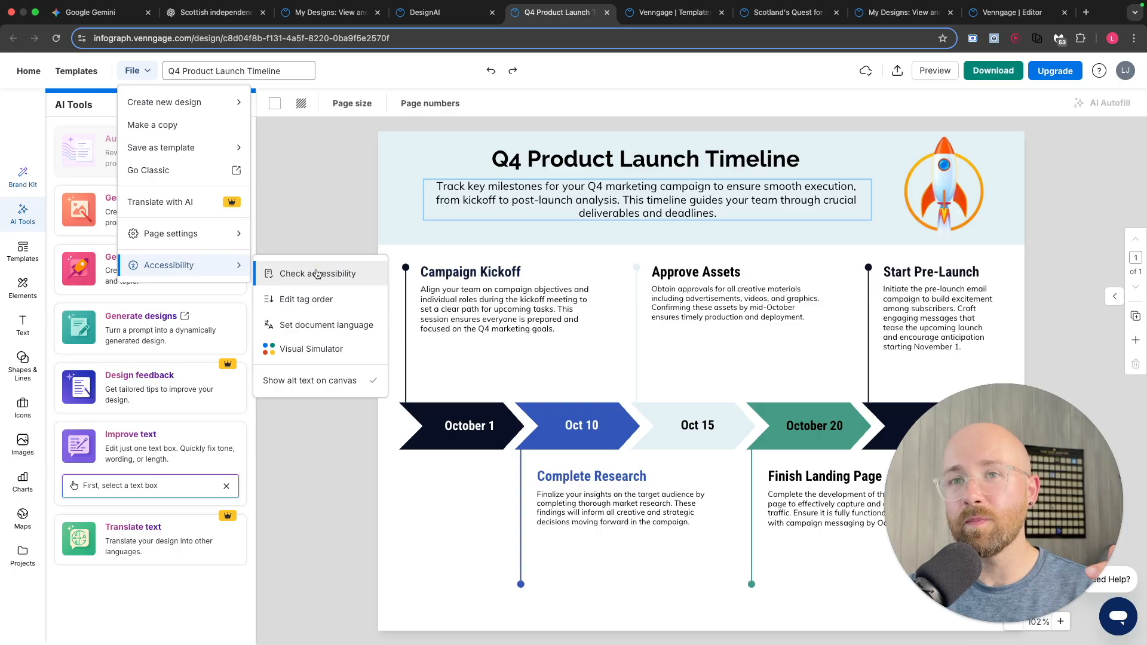
click(318, 273)
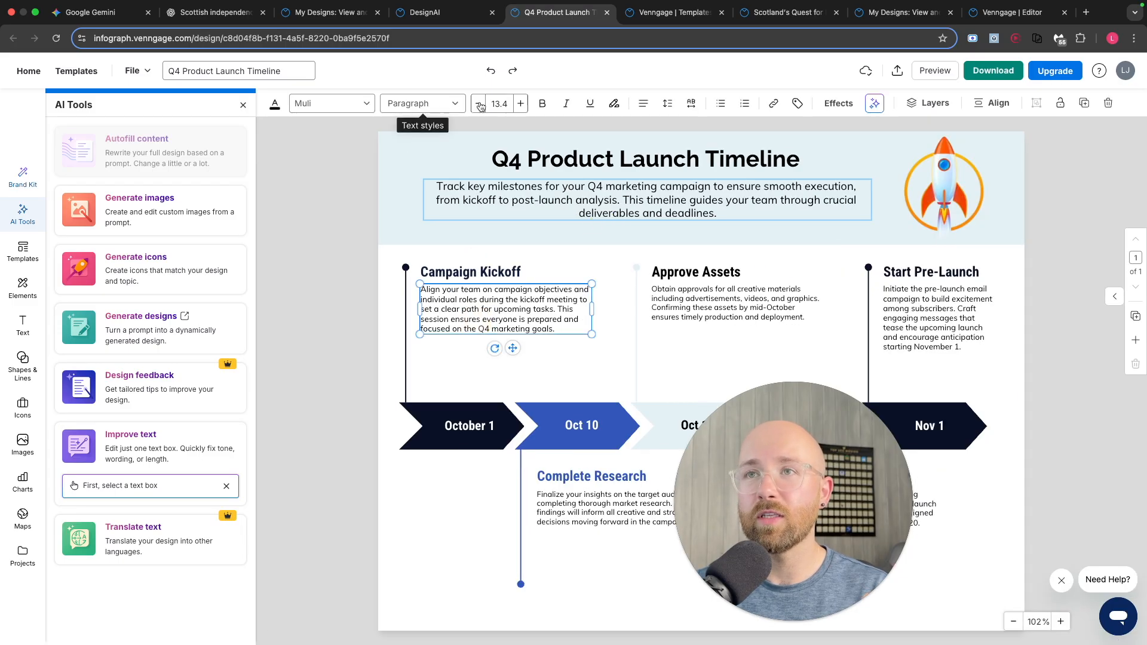
click(520, 103)
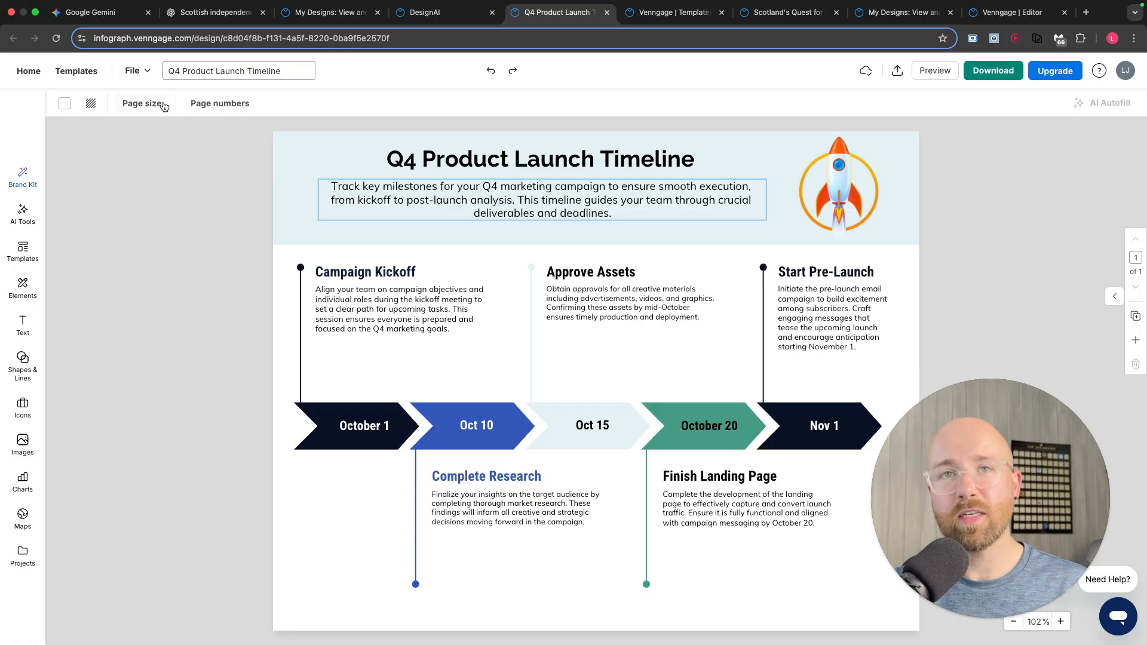
click(143, 103)
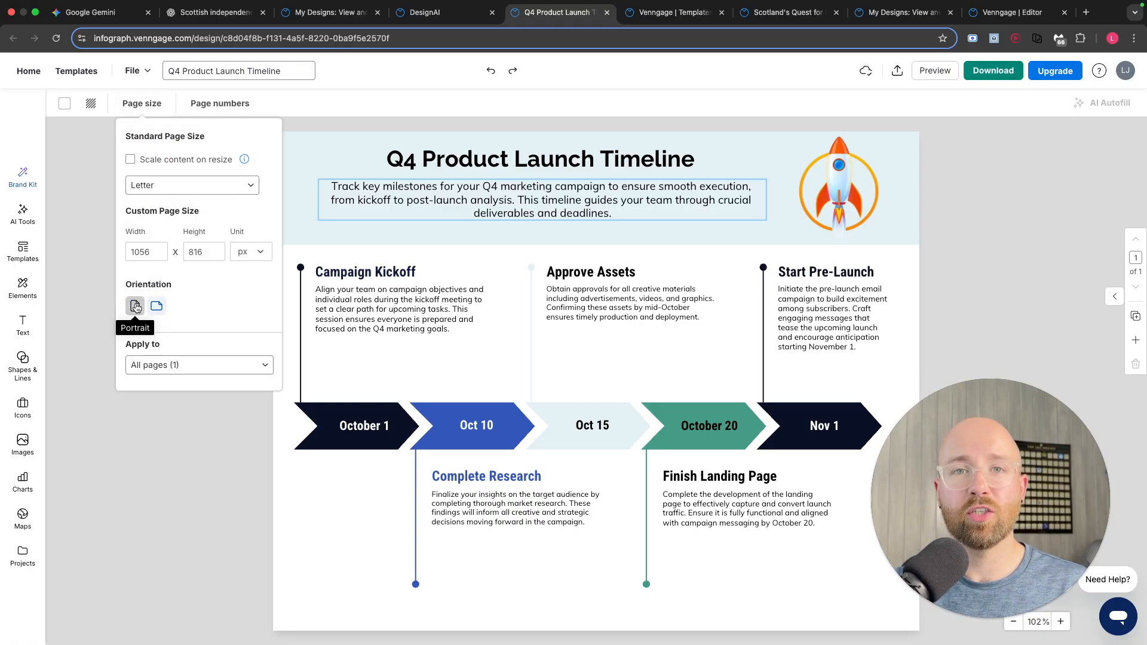
click(133, 71)
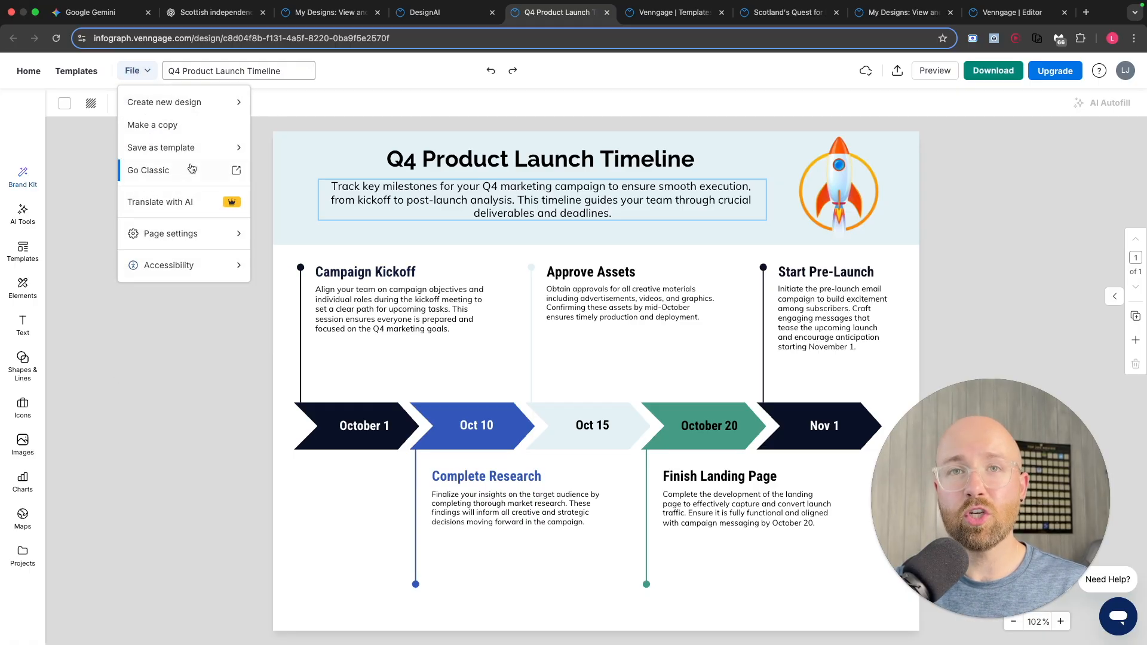
mouse_move(161, 147)
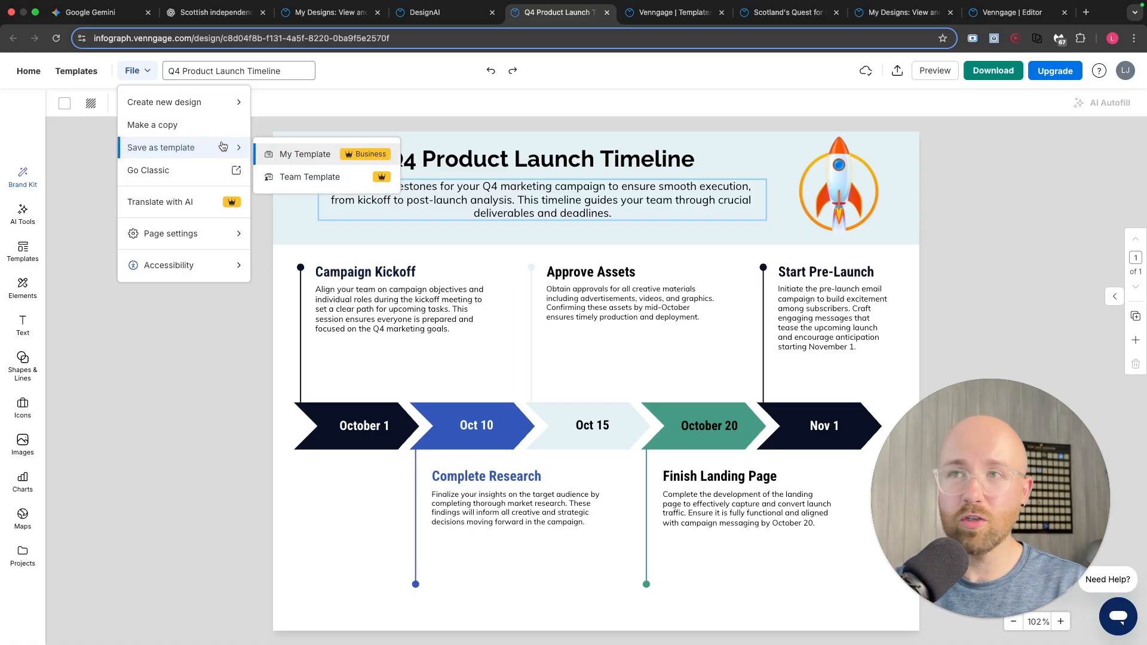
click(136, 71)
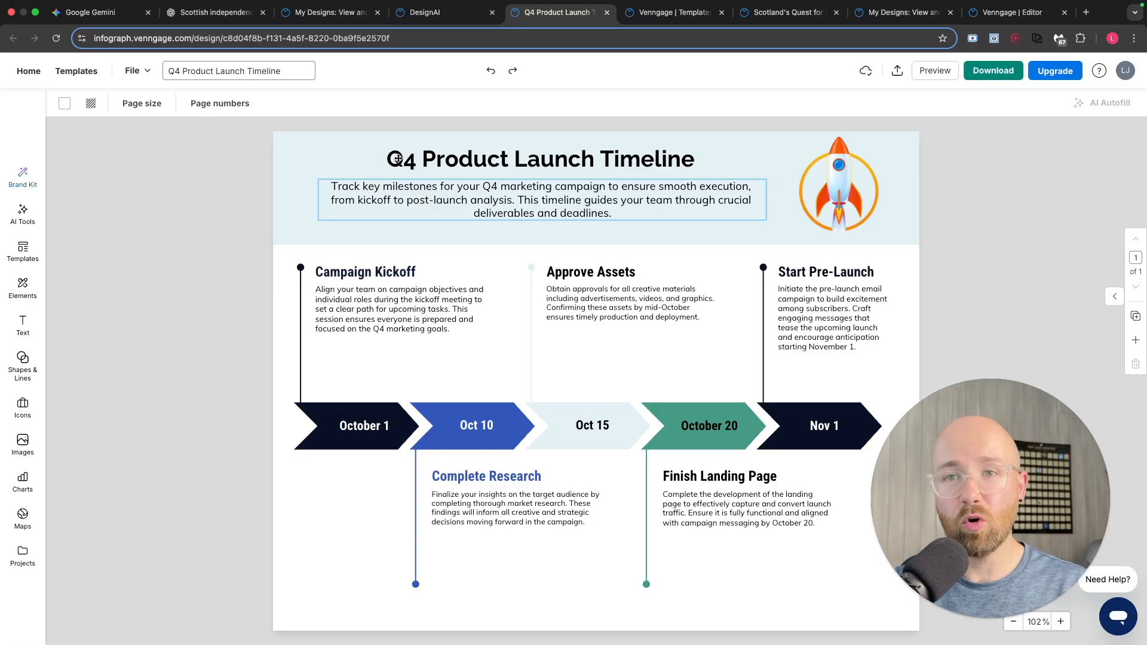
mouse_move(367, 244)
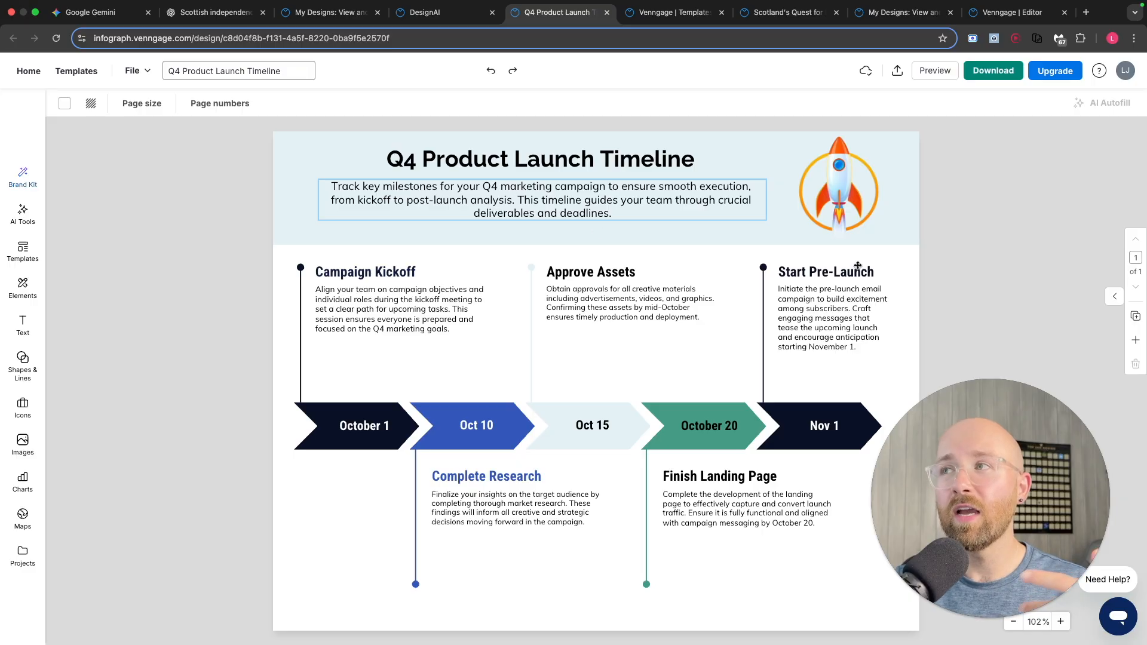
mouse_move(991, 88)
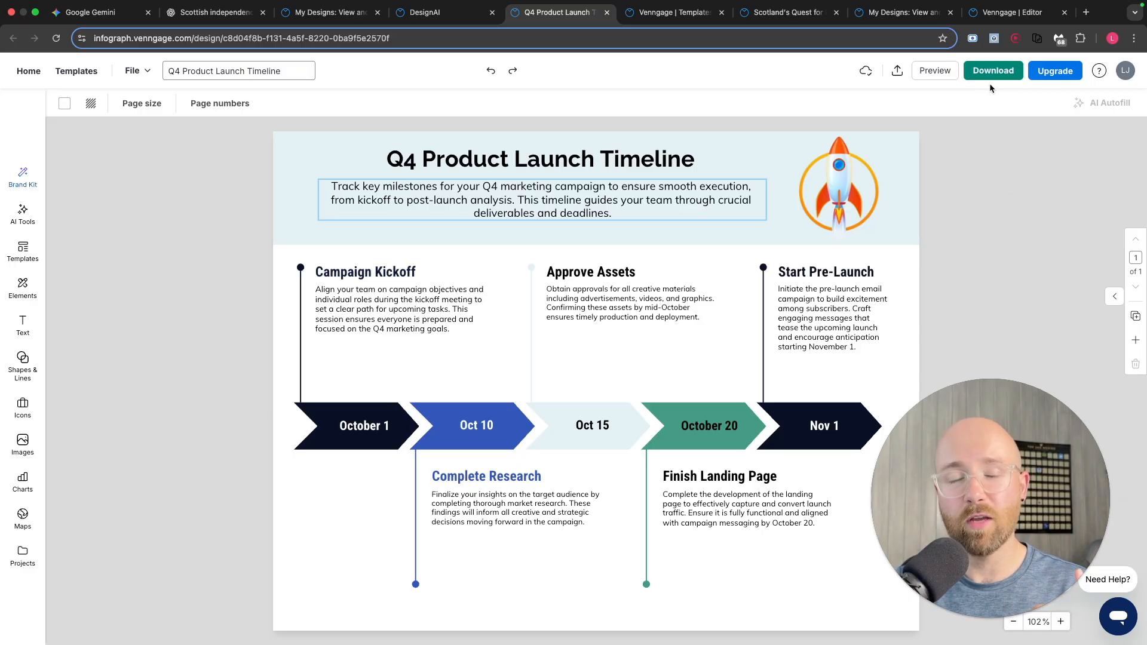
Preview the finished rocket-header timeline, then return to the DesignAI generator tab
click(935, 71)
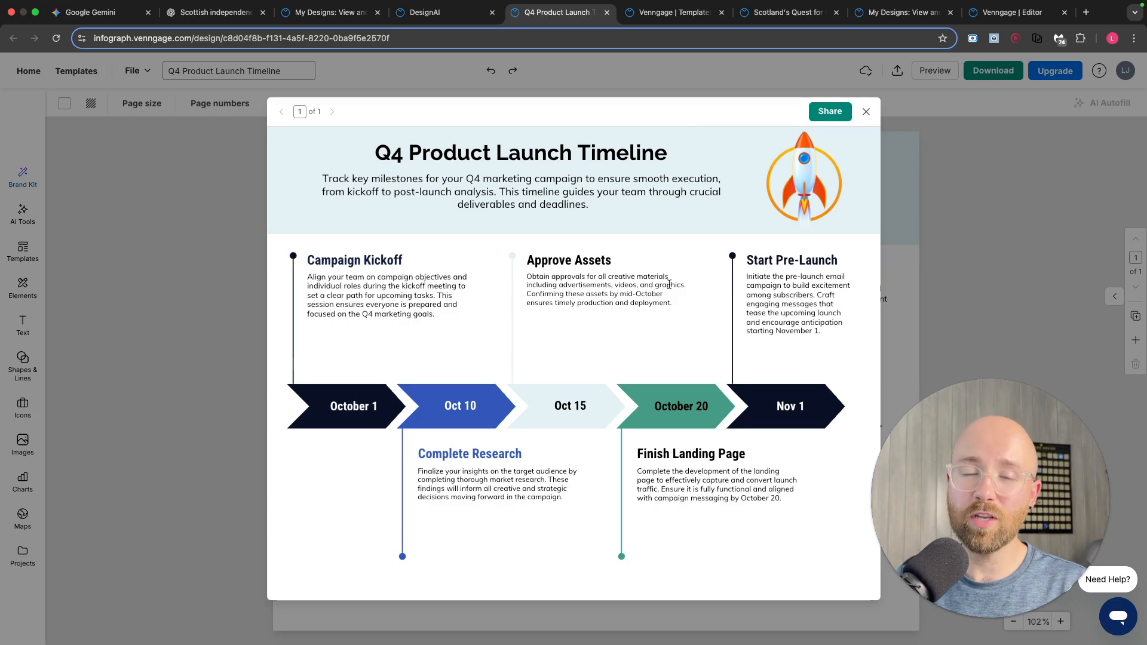
mouse_move(518, 315)
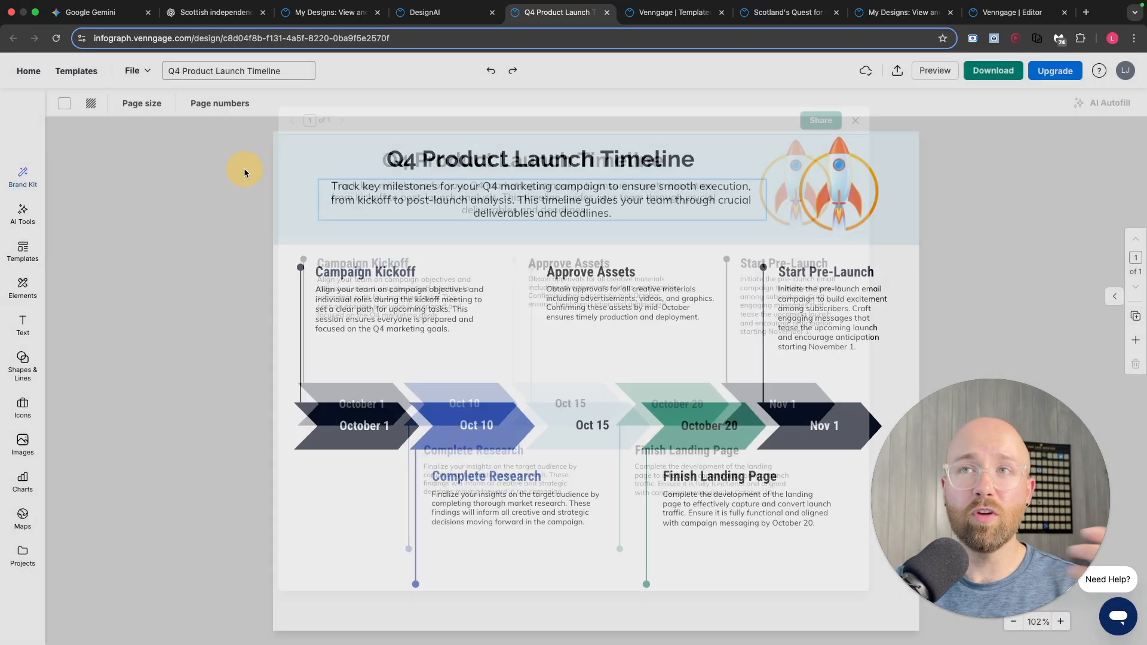
click(444, 11)
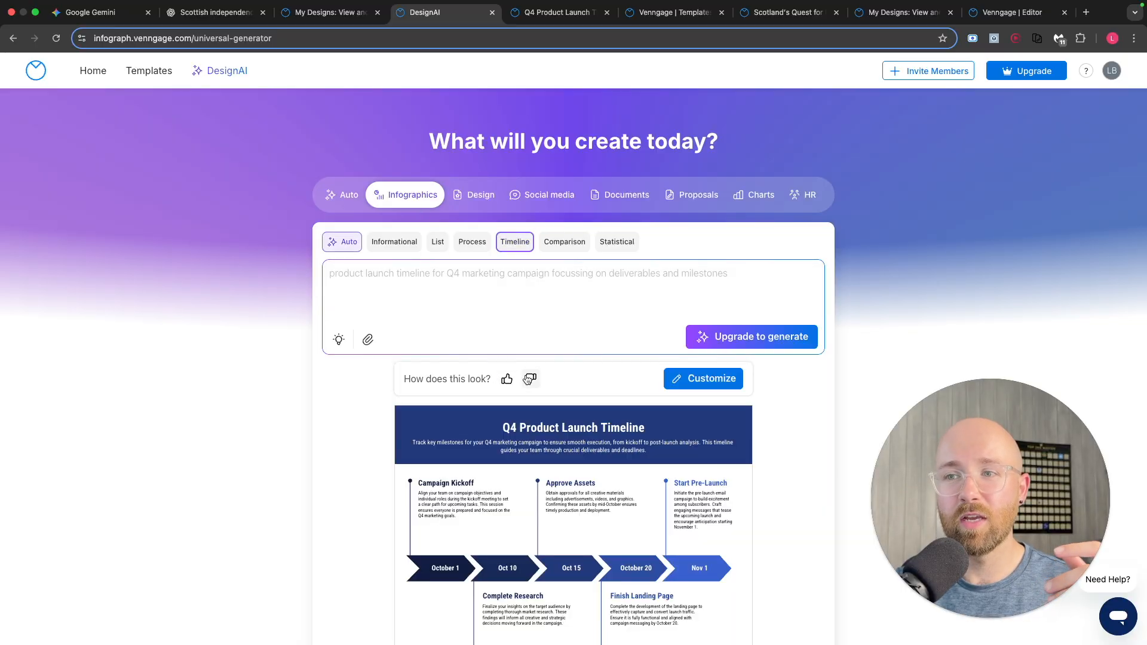
Scroll through the DesignAI template gallery, then switch to the ChatGPT Scottish independence timeline
scroll(down, 3)
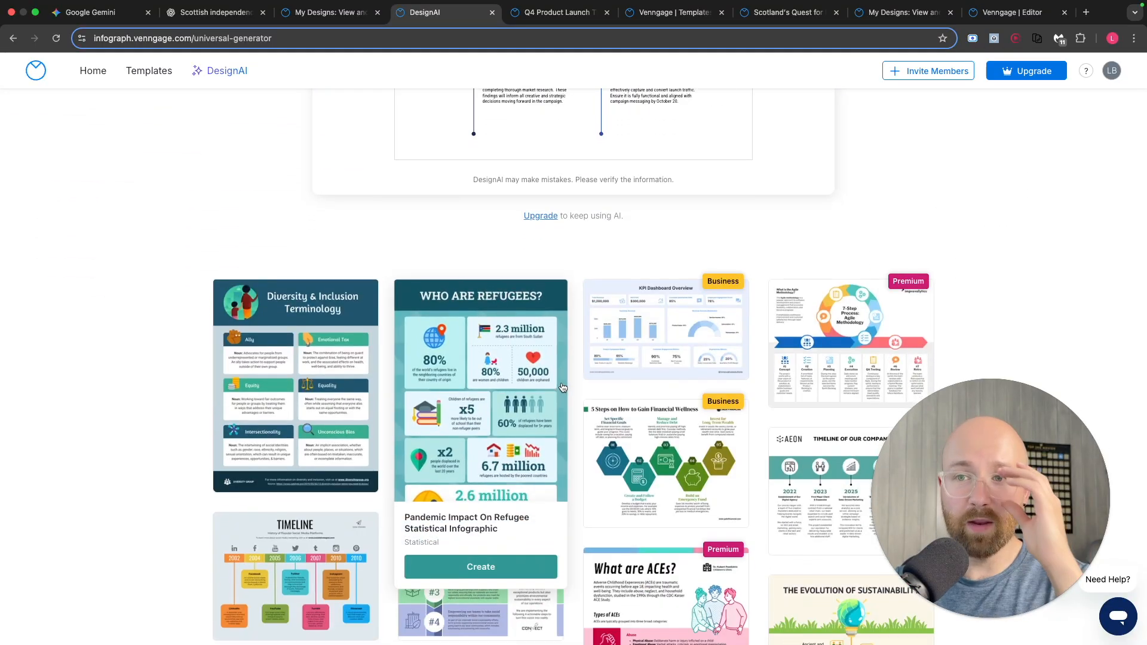
scroll(down, 3)
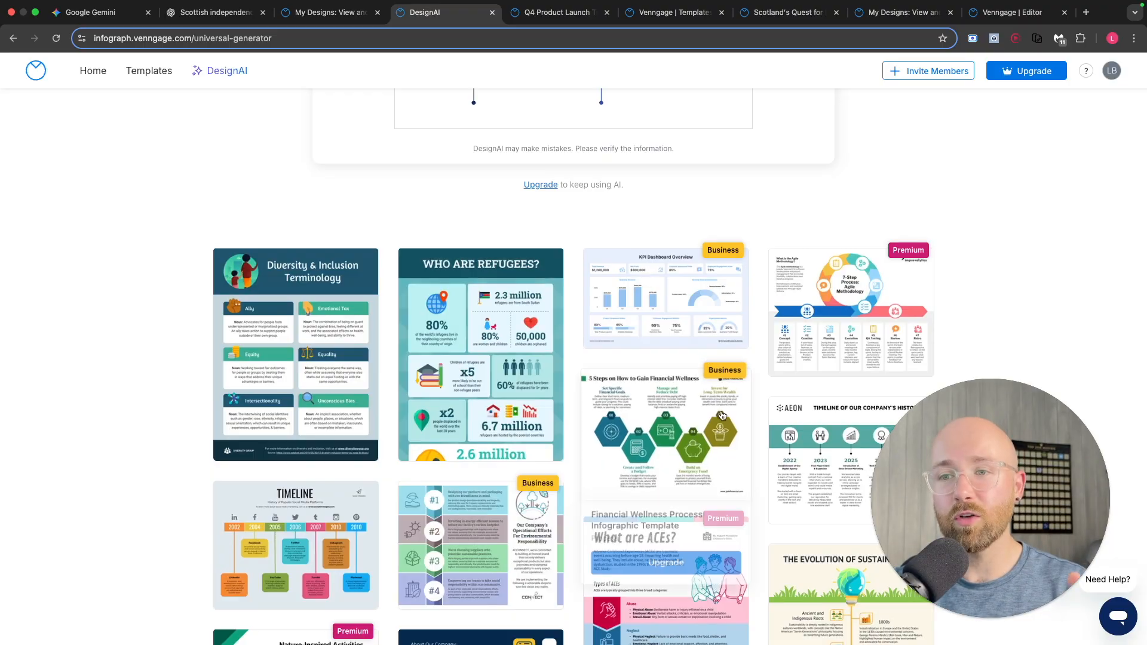
scroll(down, 3)
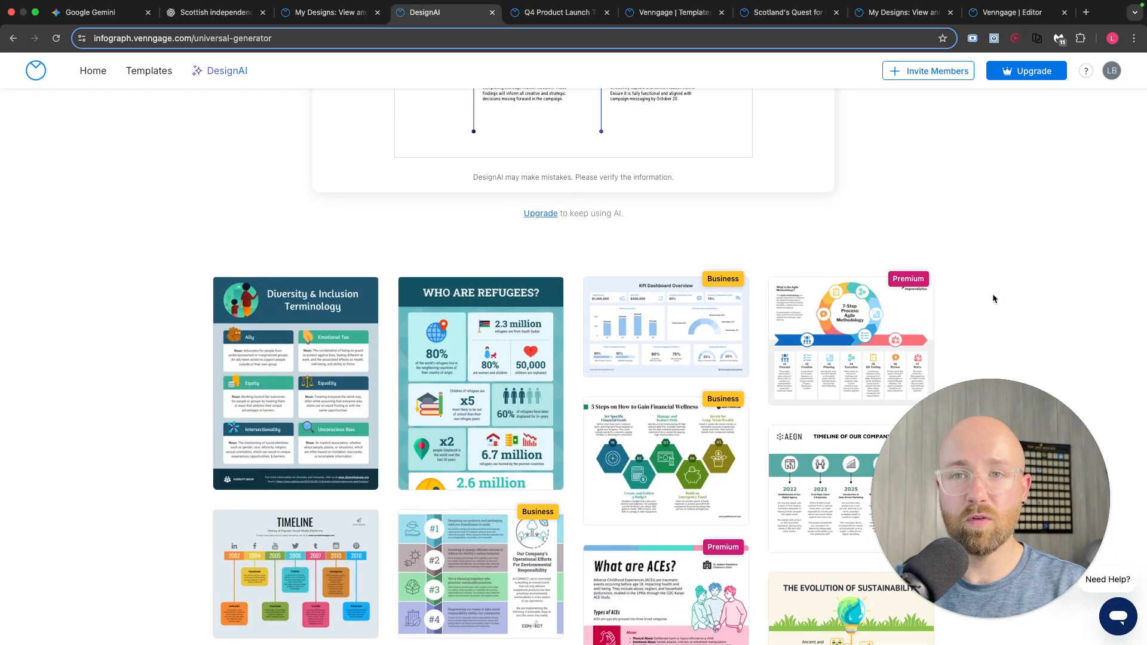
click(213, 12)
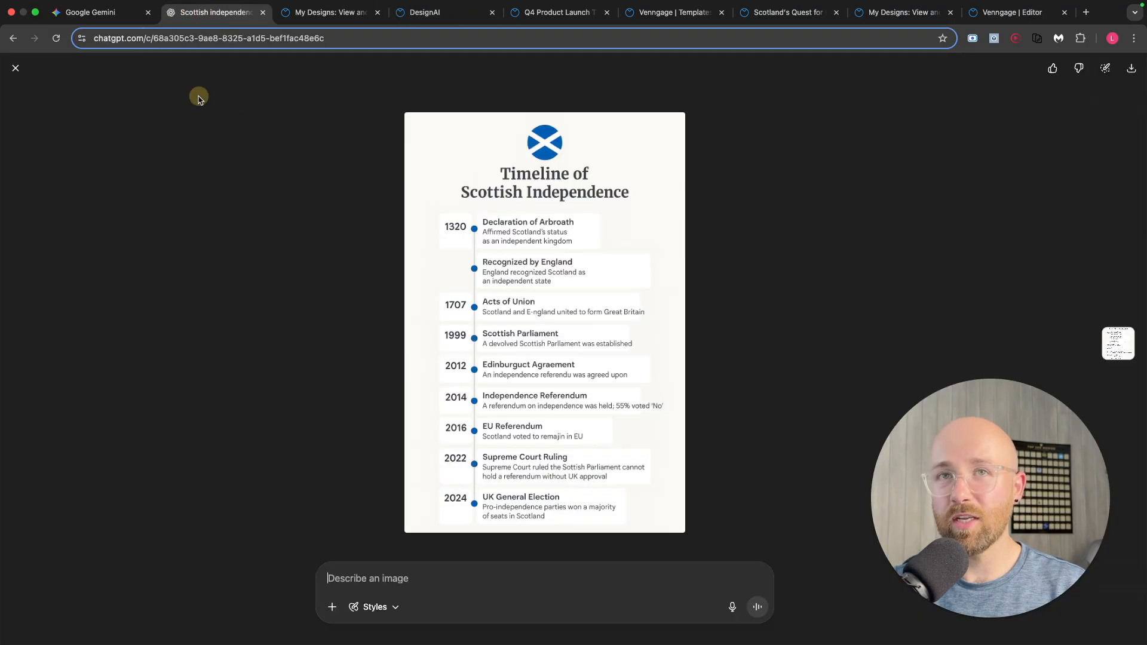
View Gemini's Scottish independence timeline, then return to the DesignAI generator page
click(90, 12)
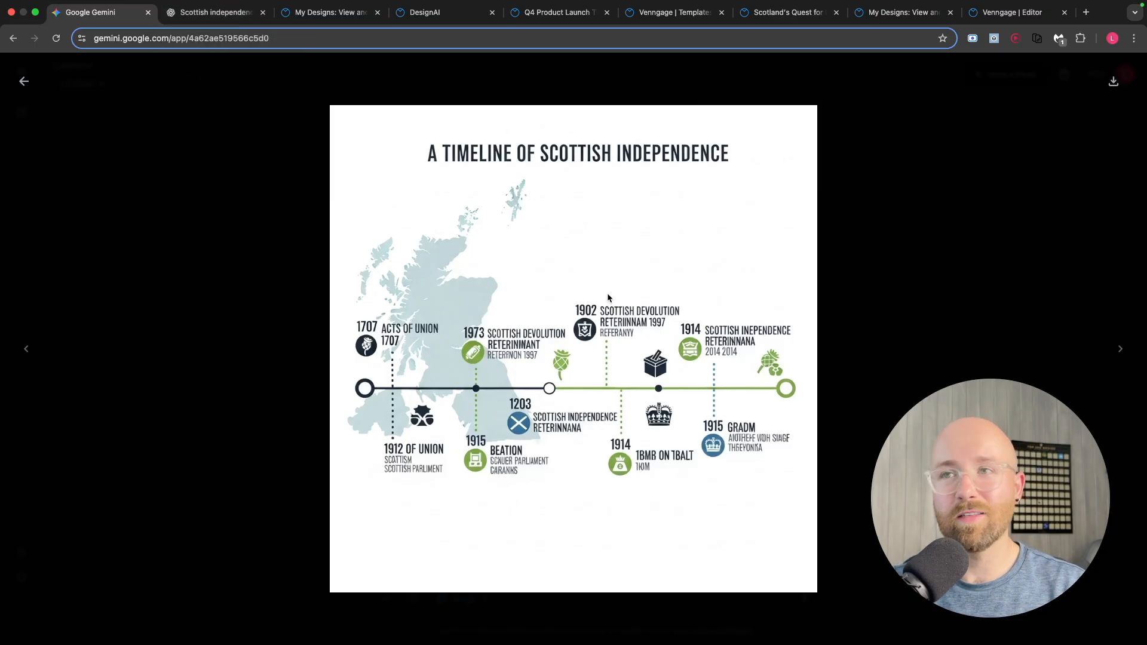
mouse_move(631, 243)
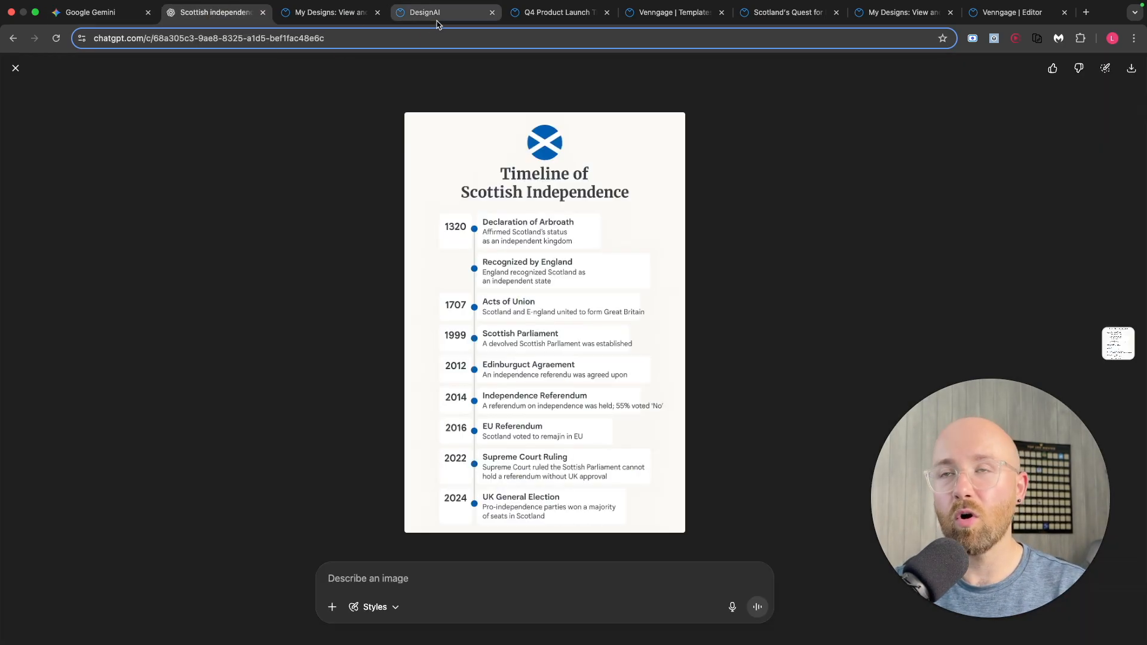
click(444, 12)
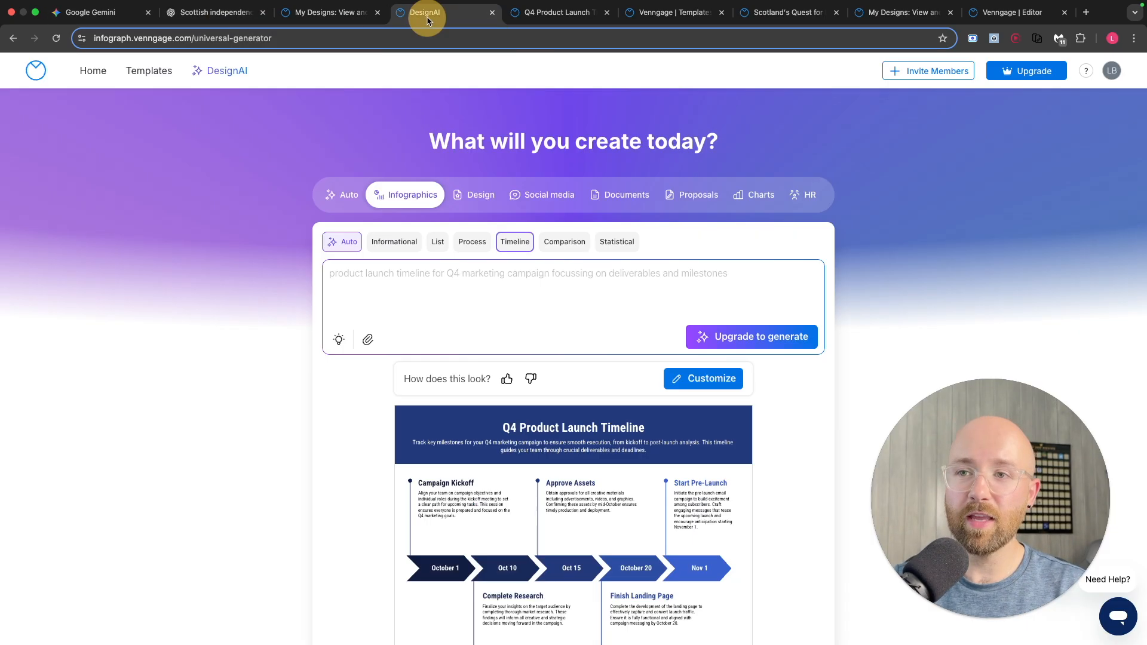